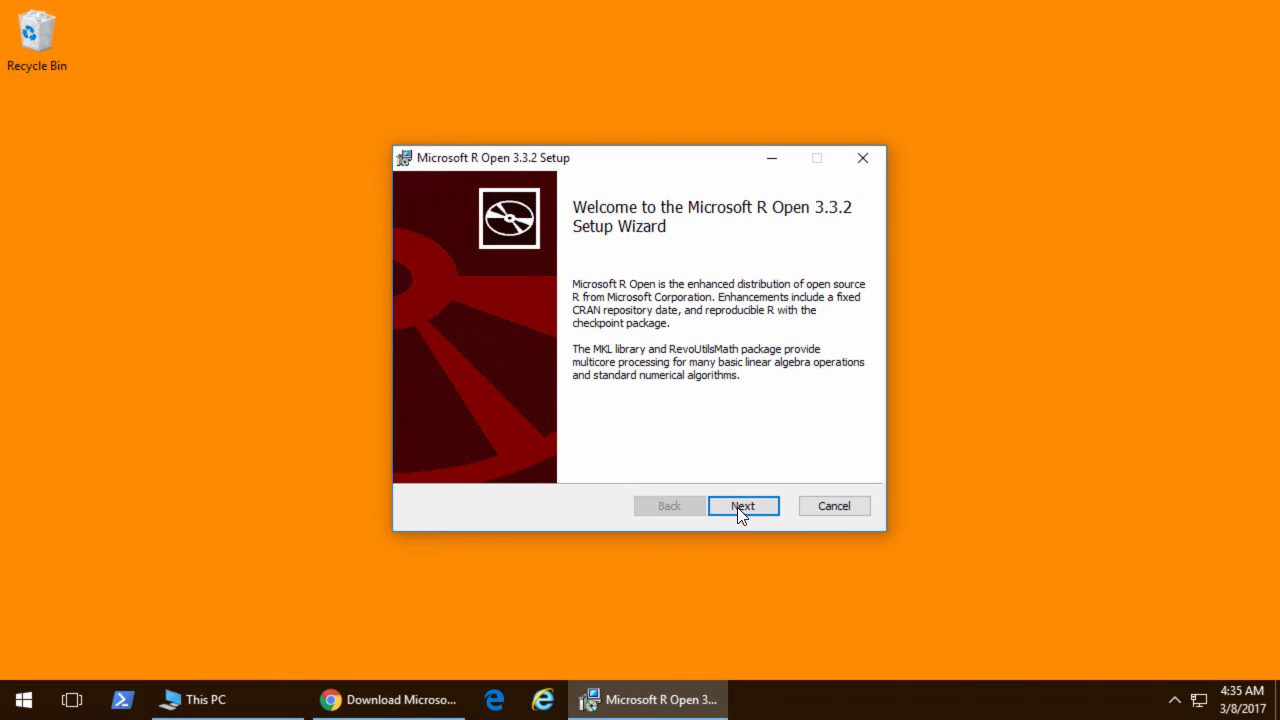
# - Advance the Microsoft R Open 3.3.2 setup wizard to completion and close it
pyautogui.click(744, 504)
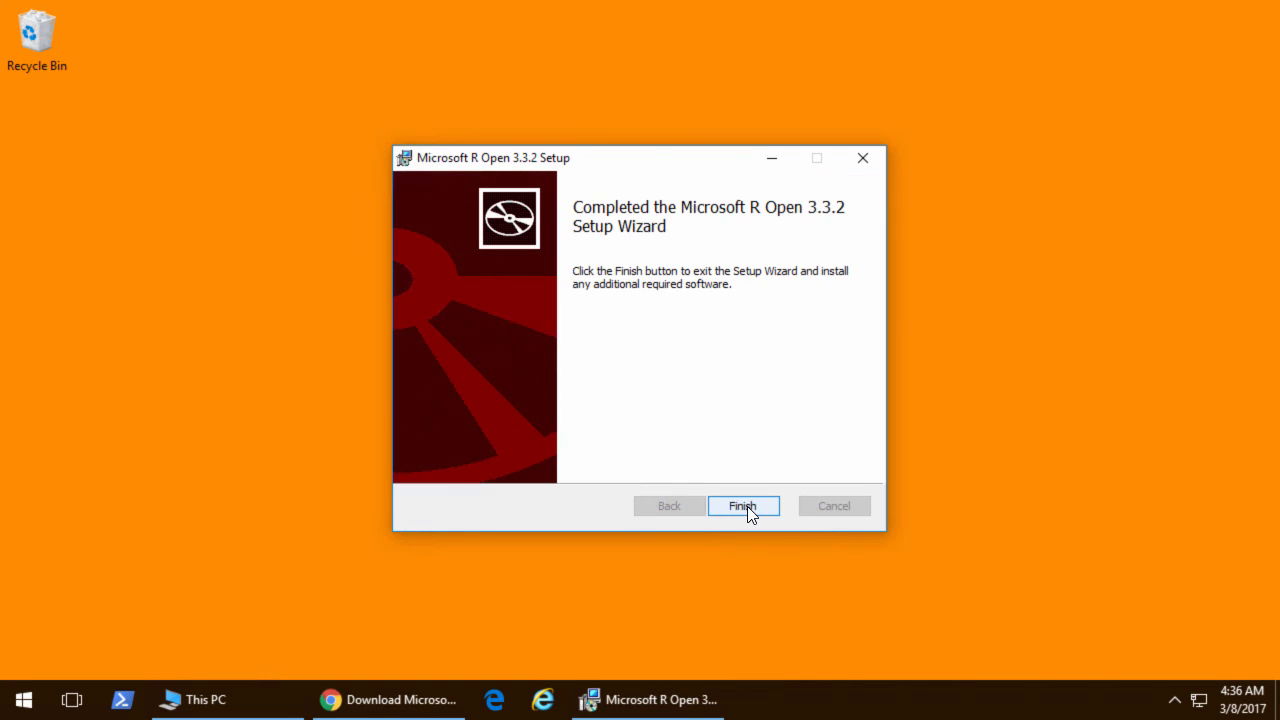
pyautogui.click(744, 504)
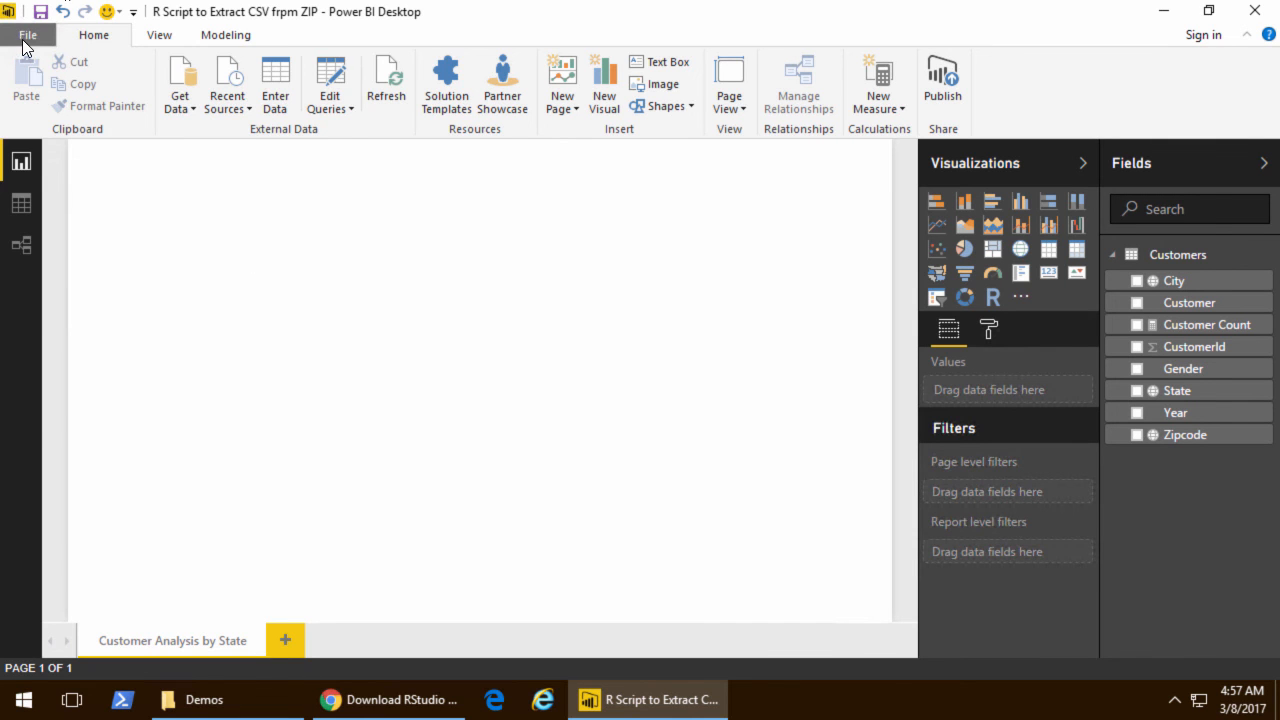
pyautogui.click(28, 34)
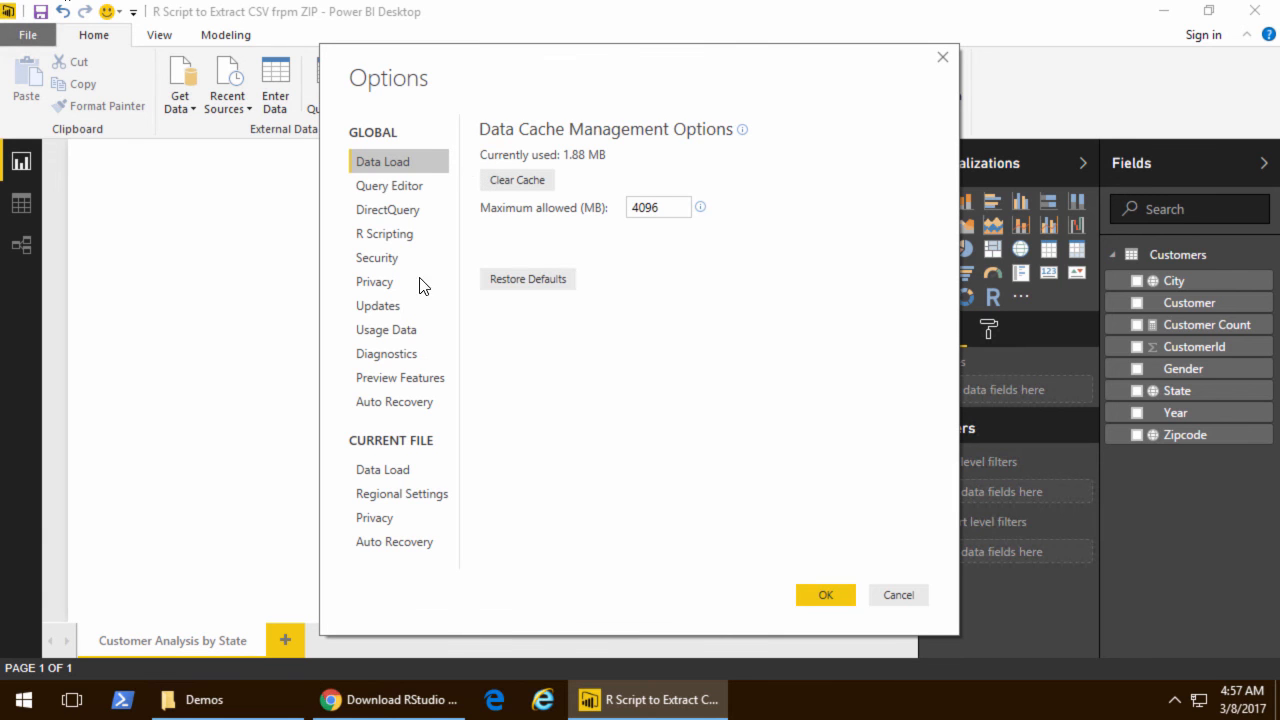
pyautogui.click(384, 232)
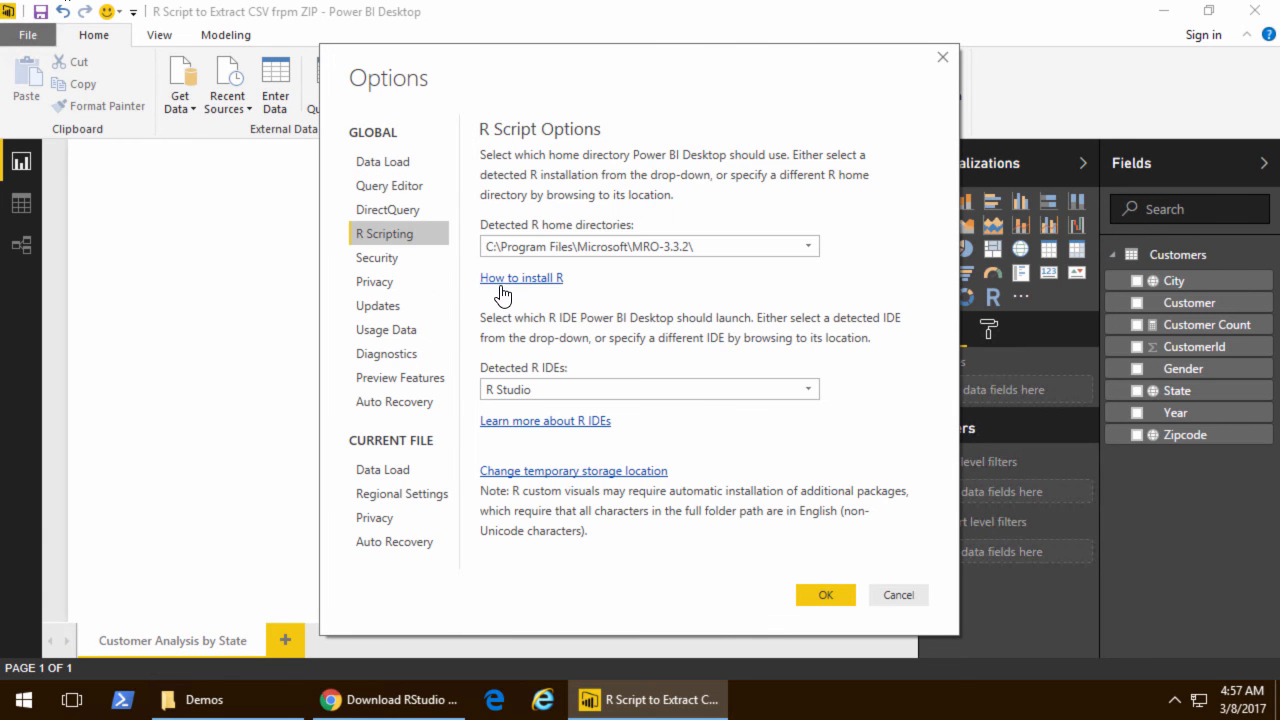
pyautogui.moveTo(640, 276)
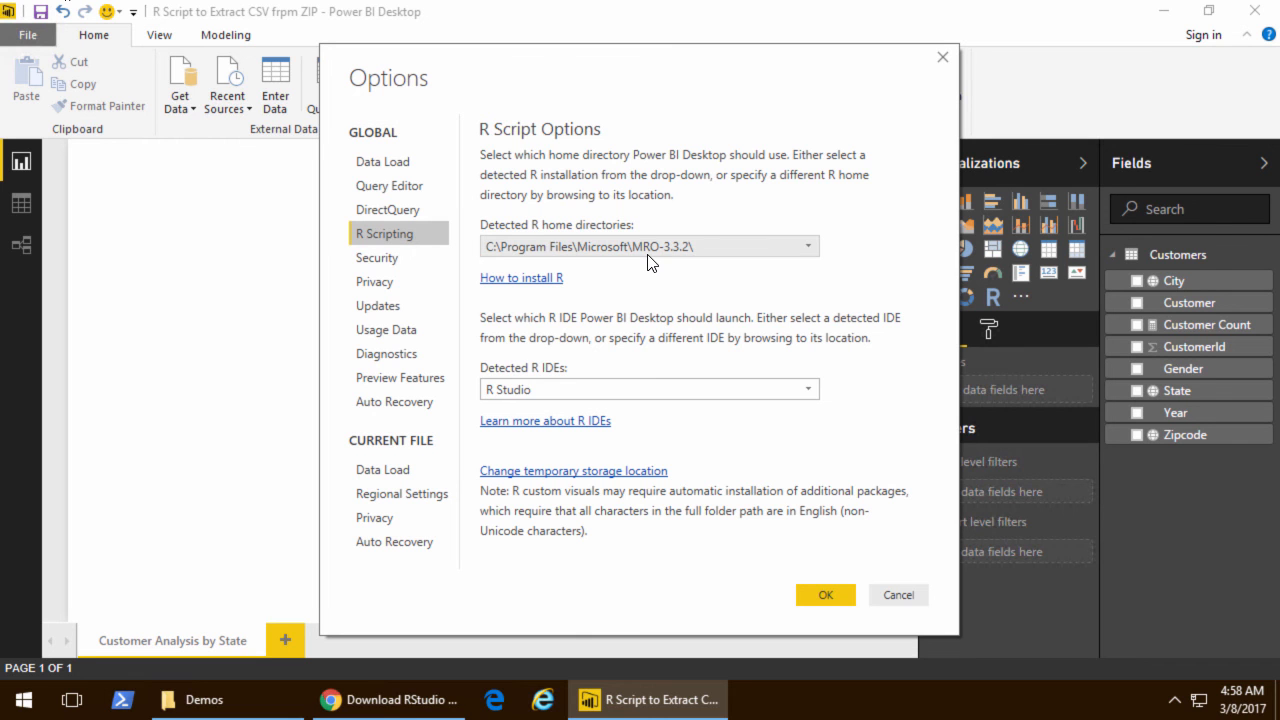
pyautogui.moveTo(788, 408)
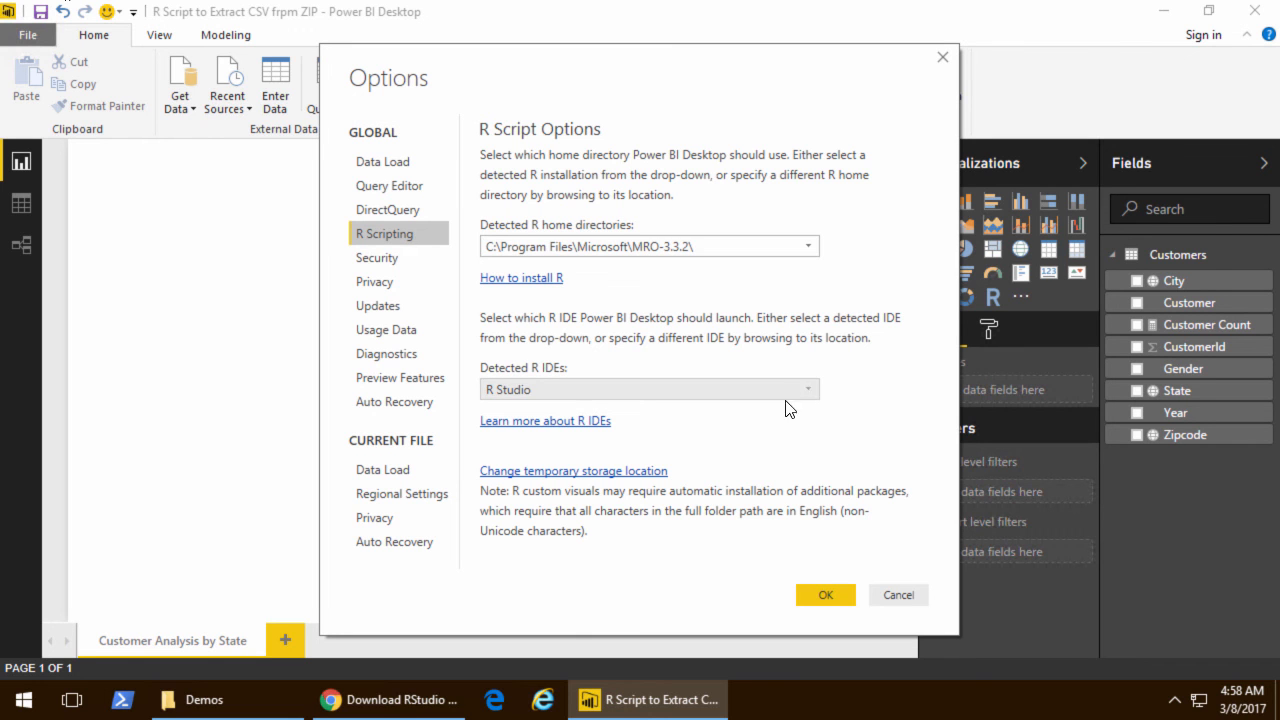
pyautogui.moveTo(630, 404)
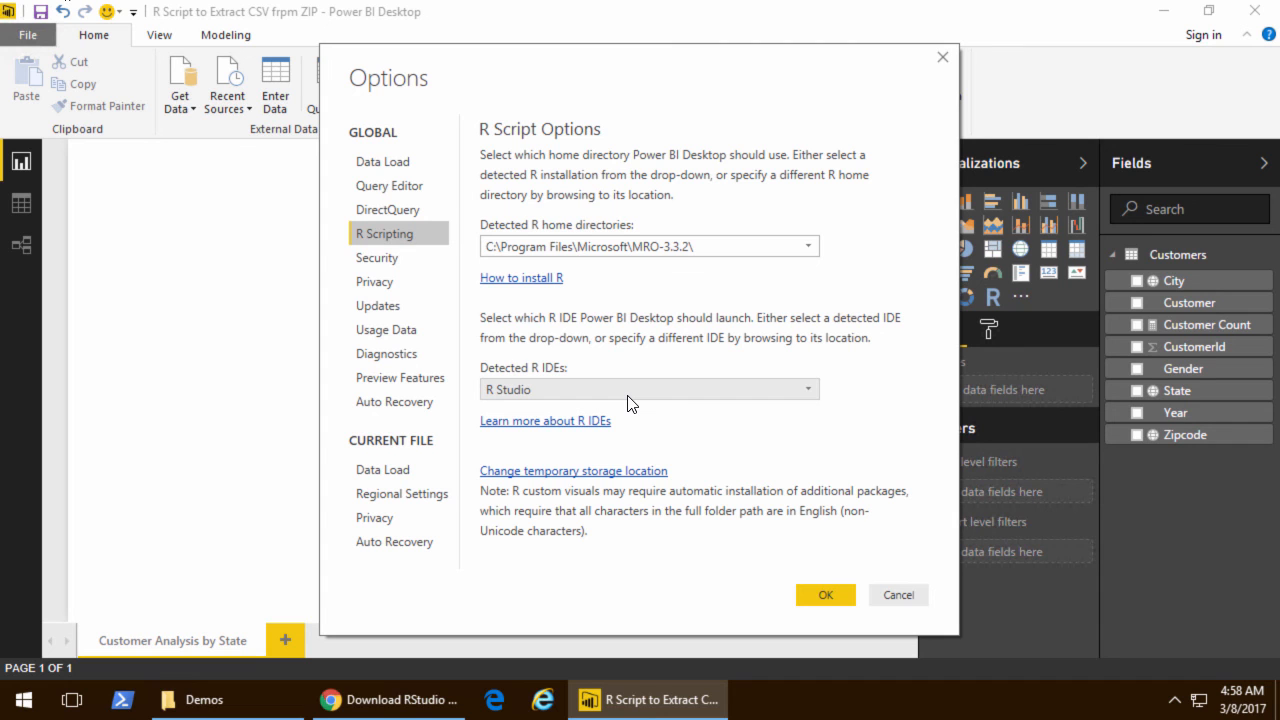
pyautogui.click(824, 594)
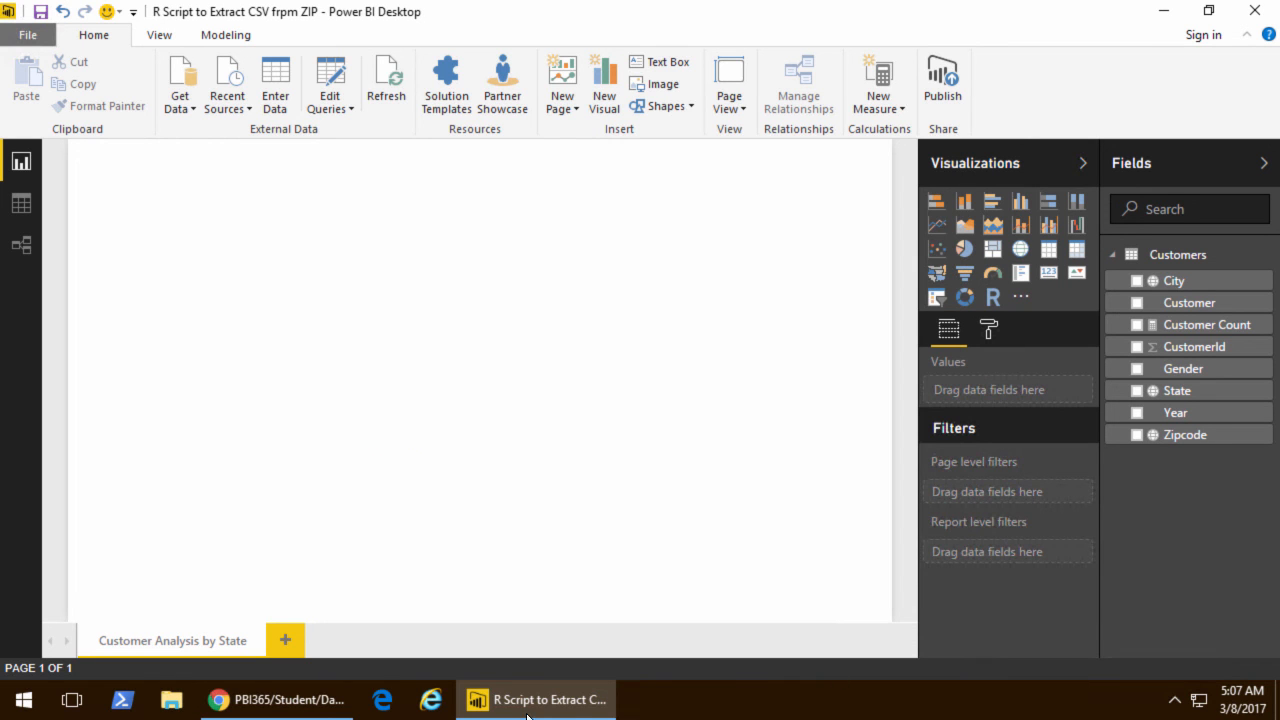
# - Copy the PBI365 repository URL, download SalesData.zip from Student/Data and view its contents
pyautogui.click(276, 700)
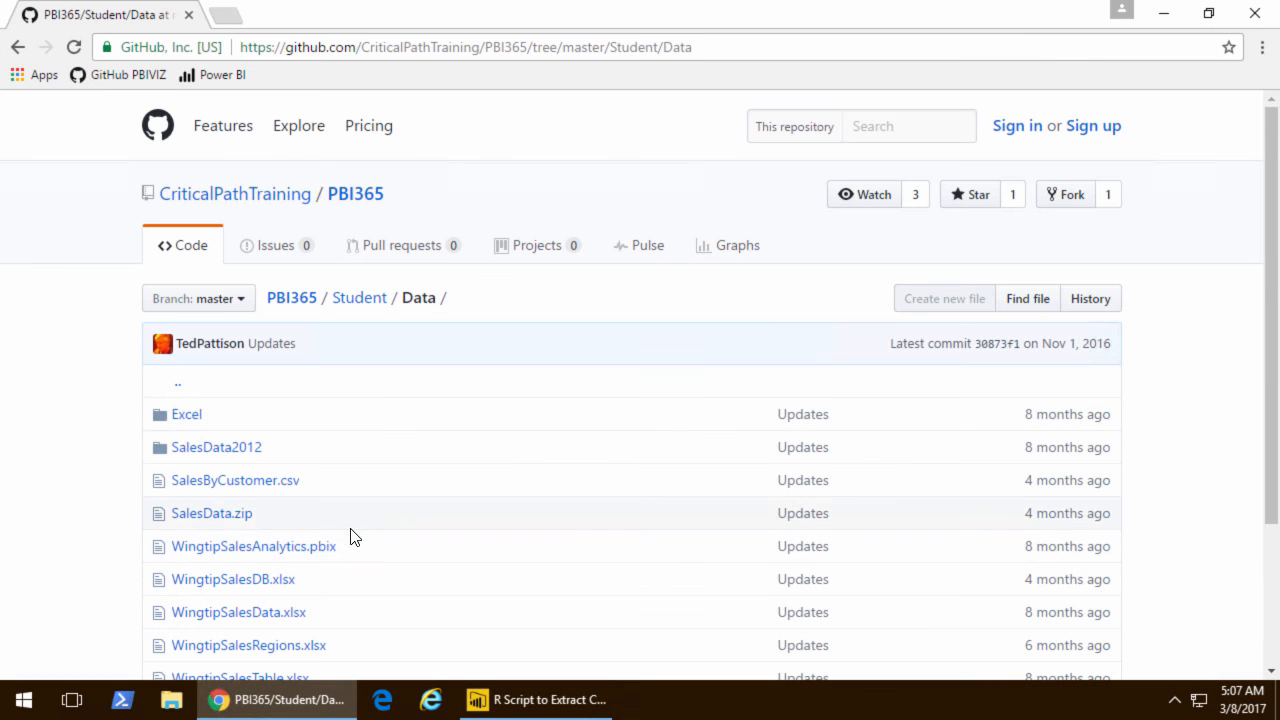
pyautogui.moveTo(358, 512)
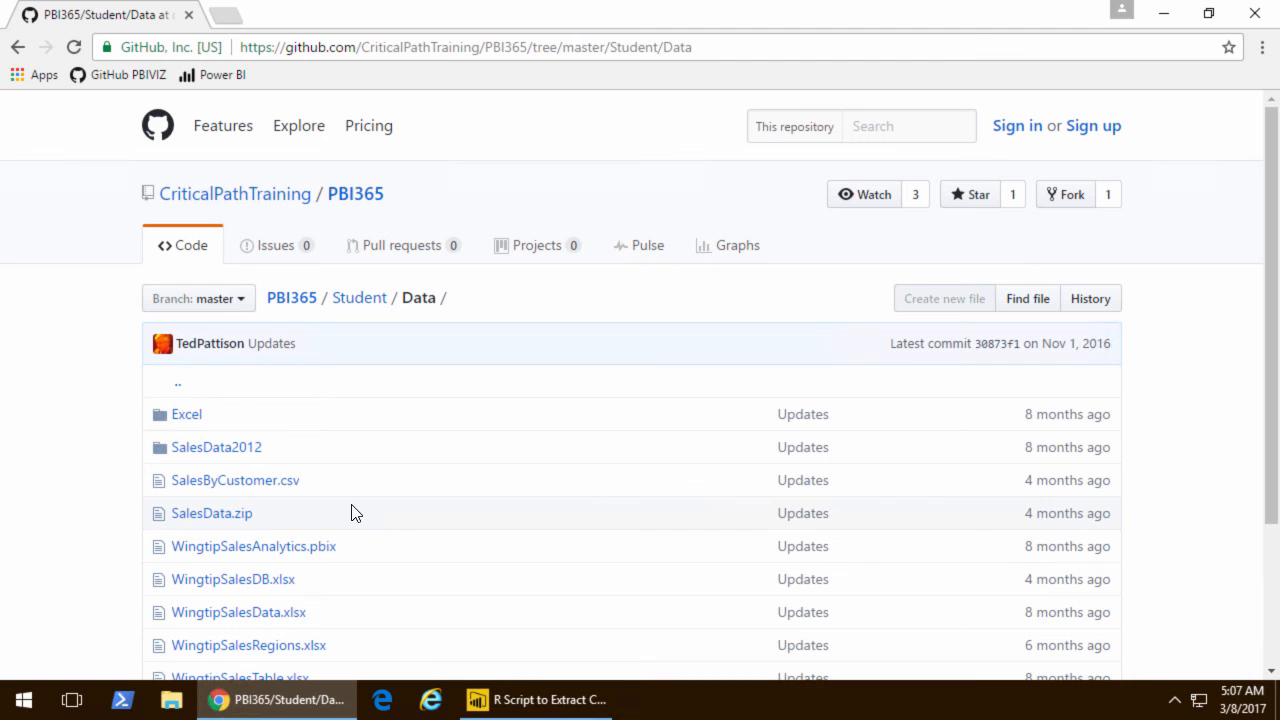
pyautogui.click(464, 48)
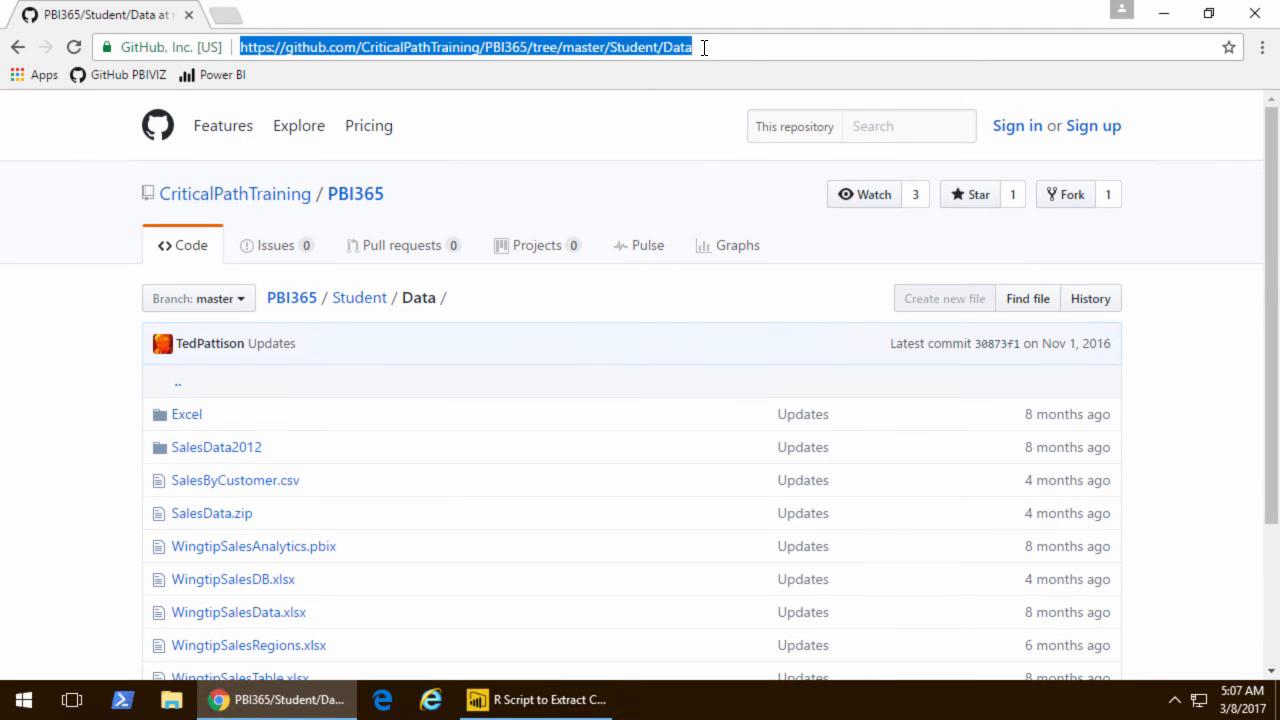
pyautogui.click(212, 512)
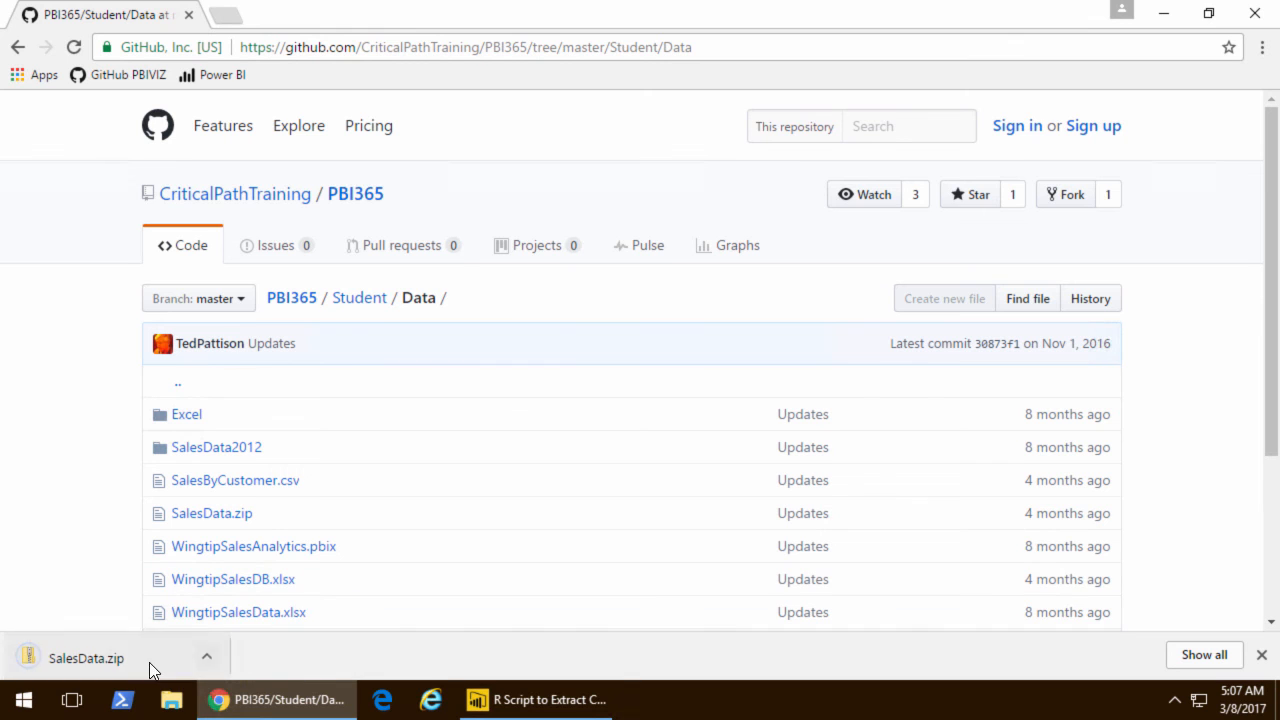
pyautogui.click(86, 656)
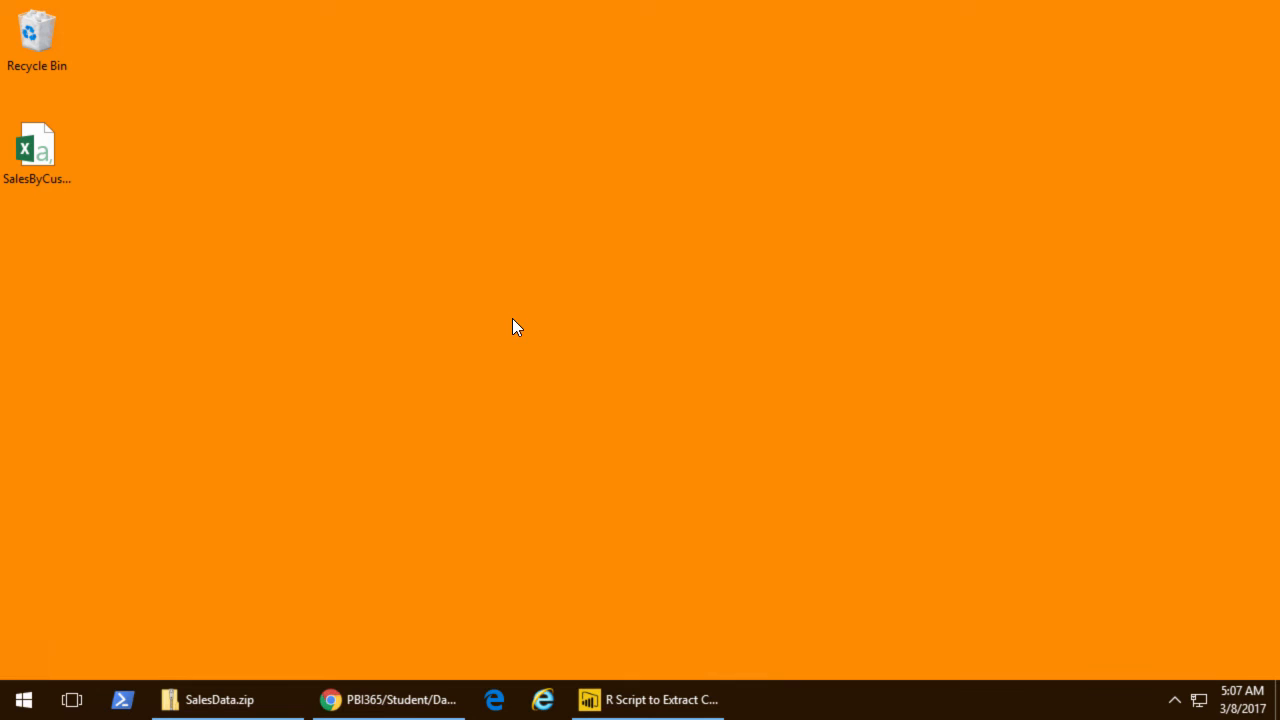
# - Start a Text/CSV import in Power BI Desktop and pick SalesByCustomer.csv from the desktop for preview
pyautogui.click(36, 150)
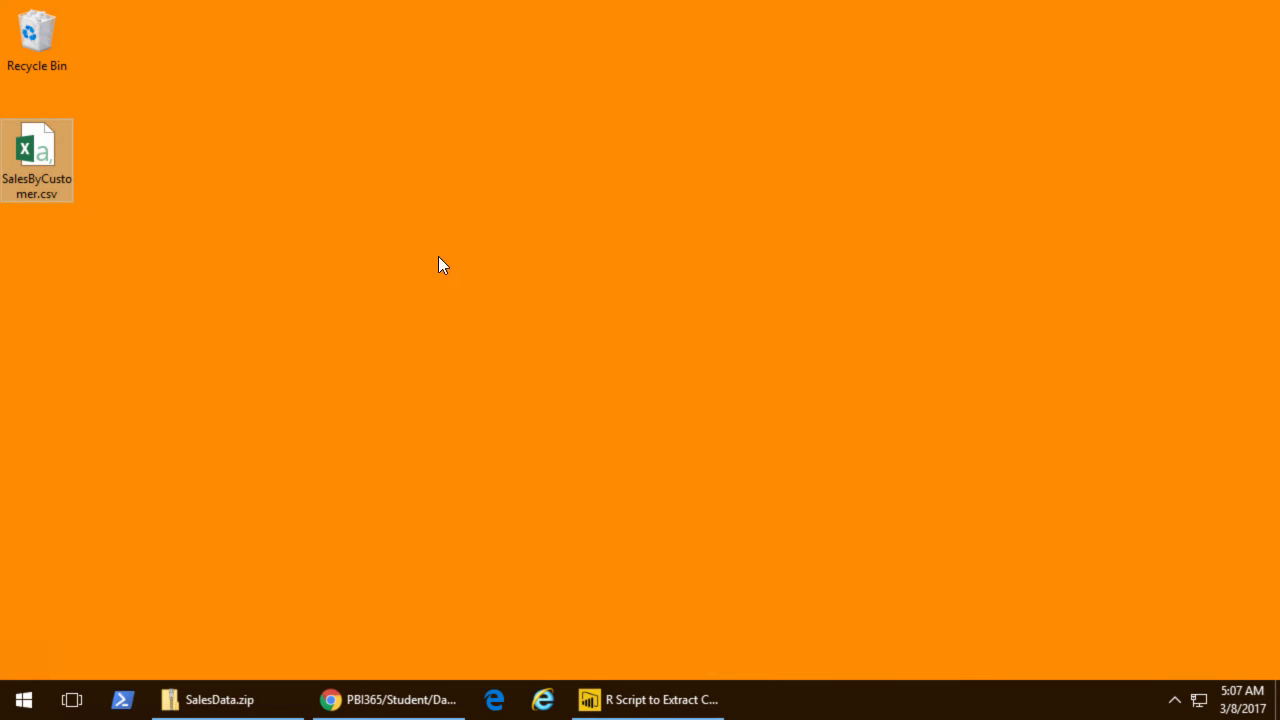
pyautogui.click(648, 700)
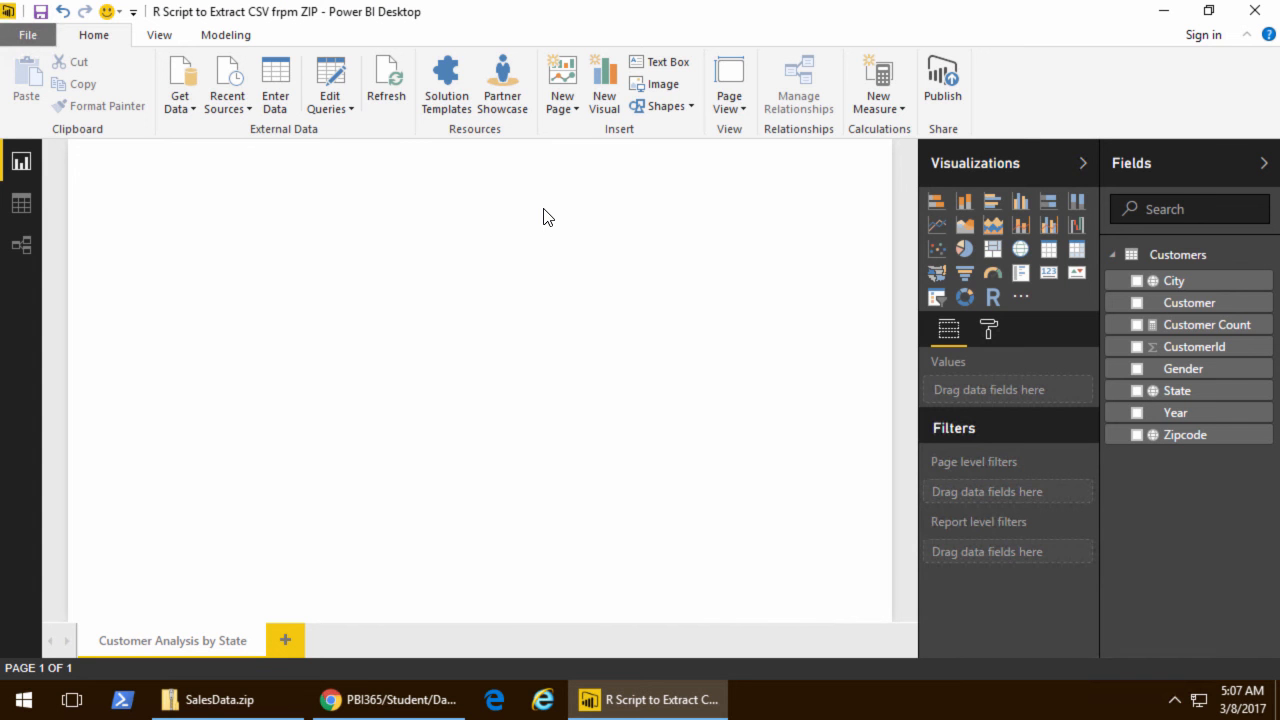
pyautogui.click(180, 84)
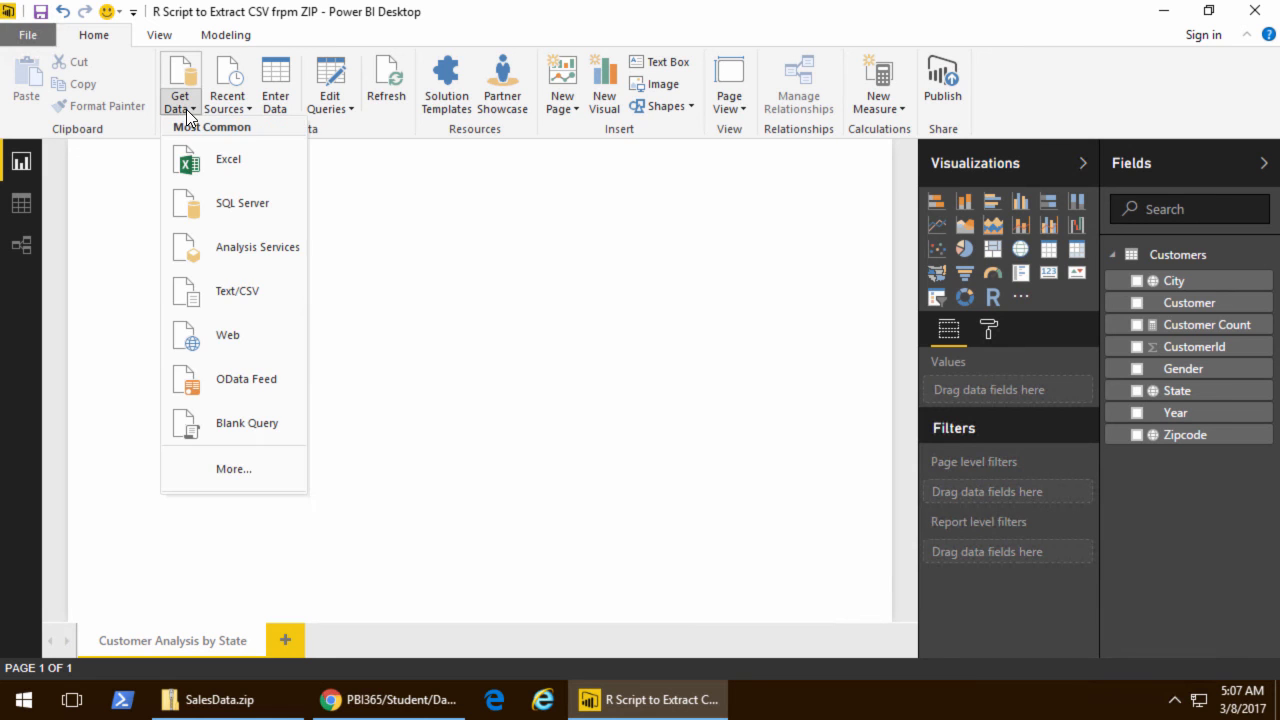
pyautogui.click(236, 292)
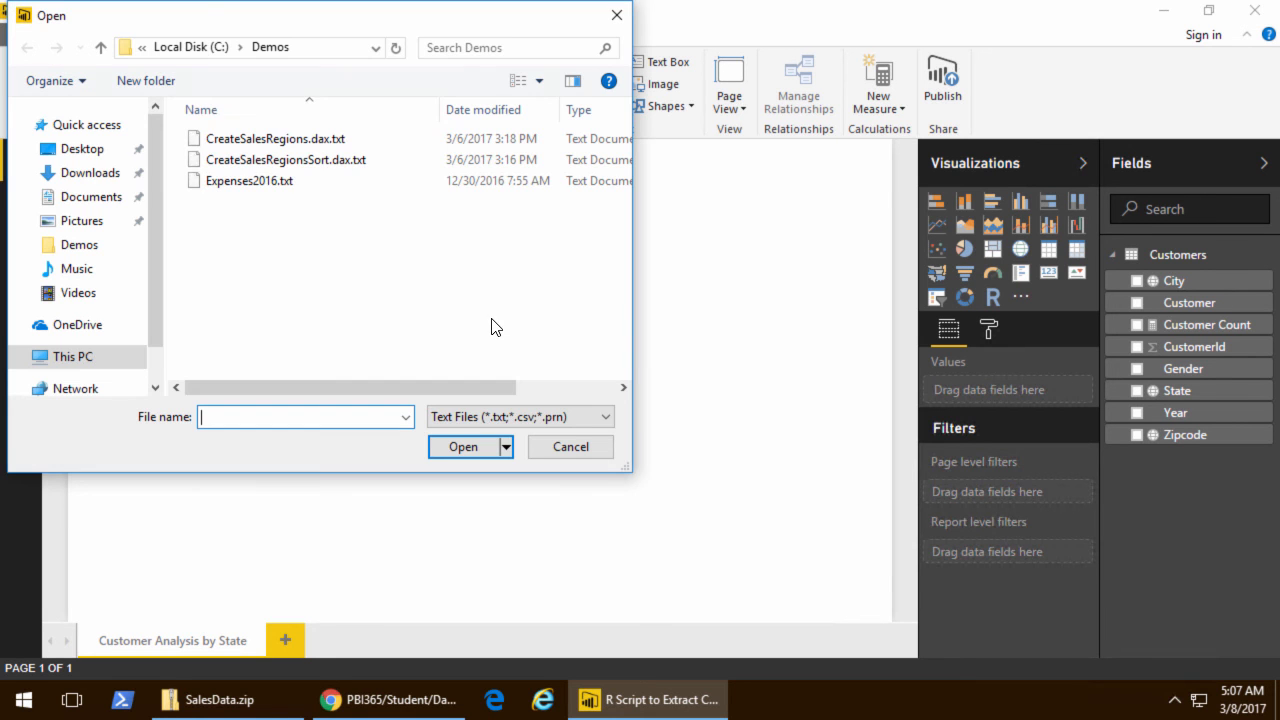
pyautogui.click(82, 148)
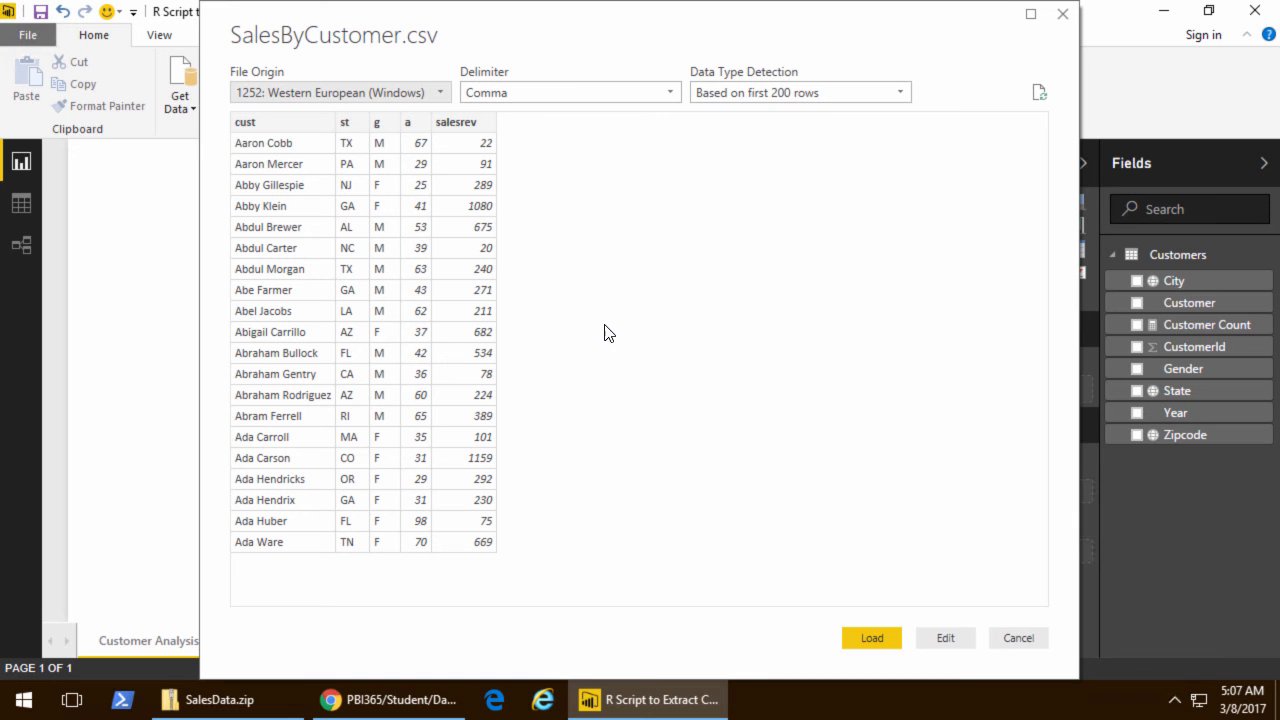
pyautogui.moveTo(1122, 680)
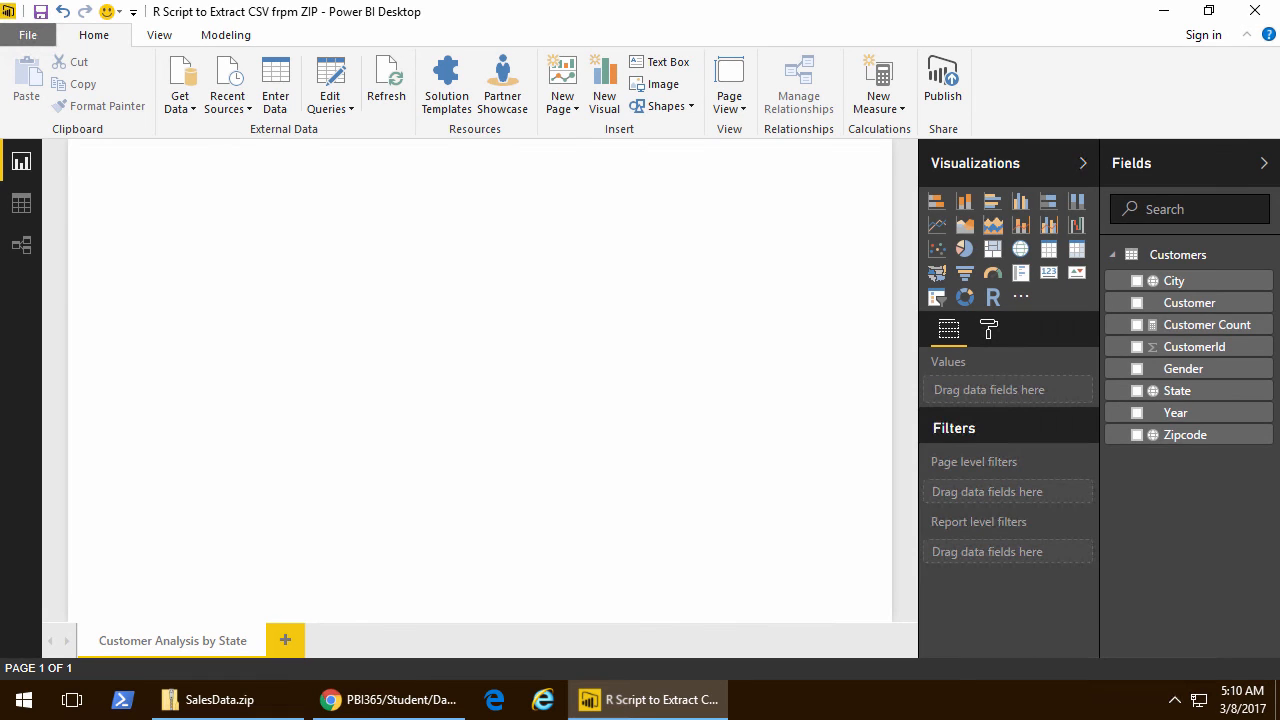
# - Launch RStudio from the Start menu search and focus its console for clearing
pyautogui.click(20, 700)
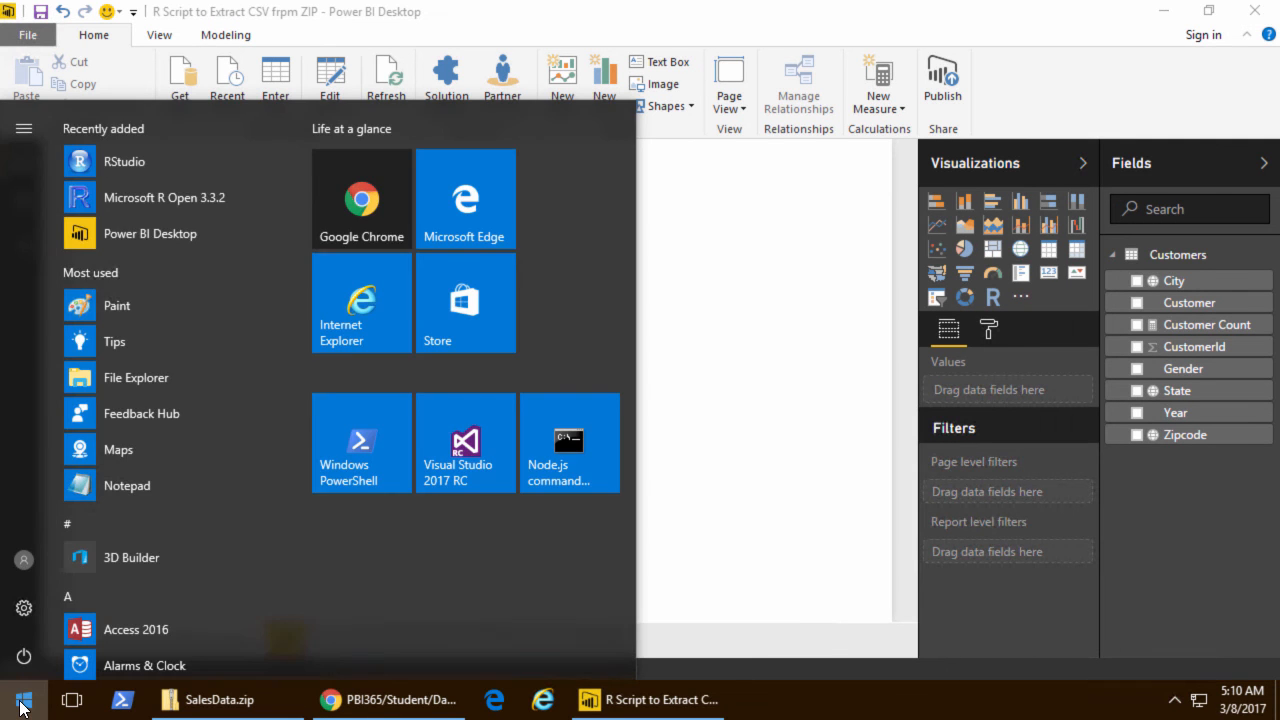
pyautogui.write('r')
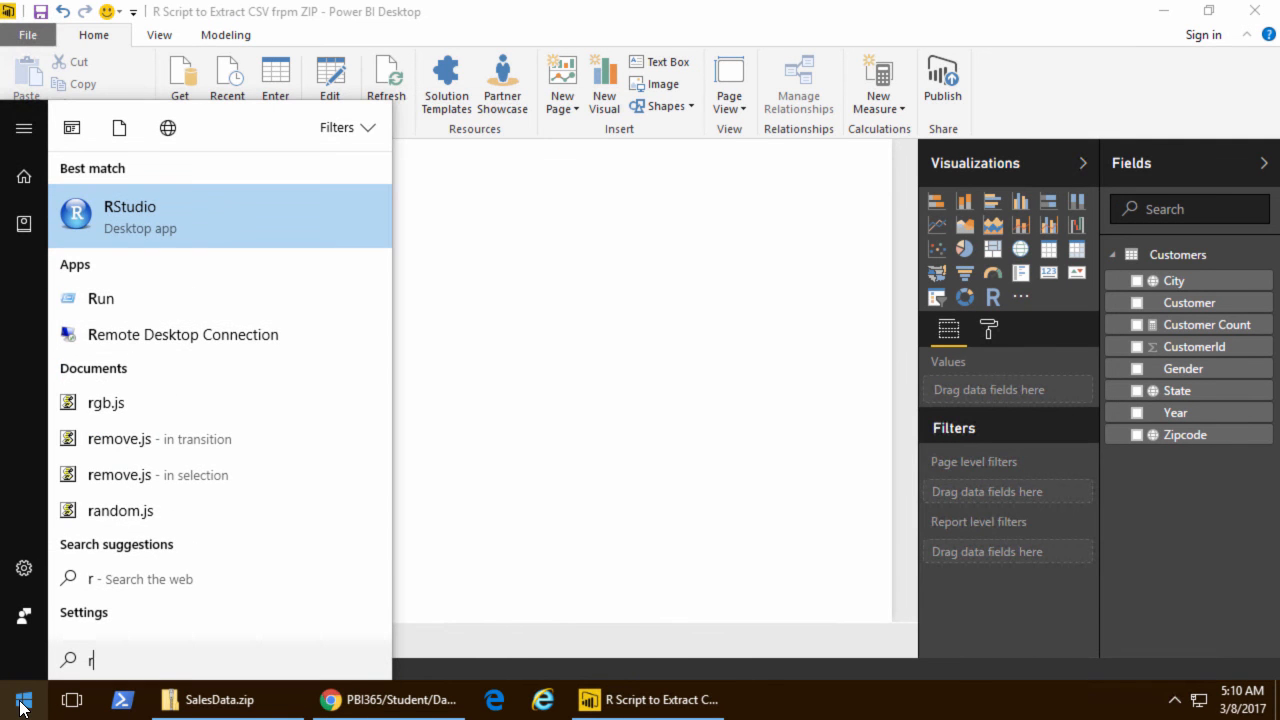
pyautogui.moveTo(120, 510)
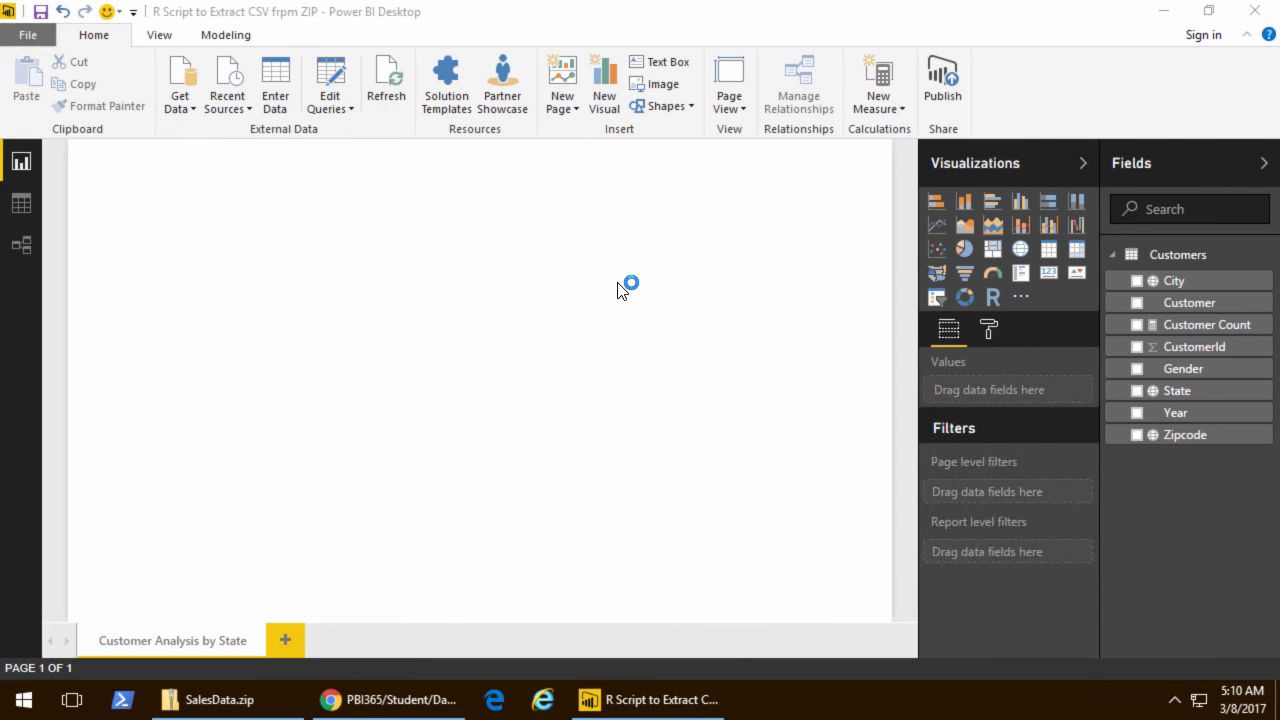
pyautogui.click(750, 700)
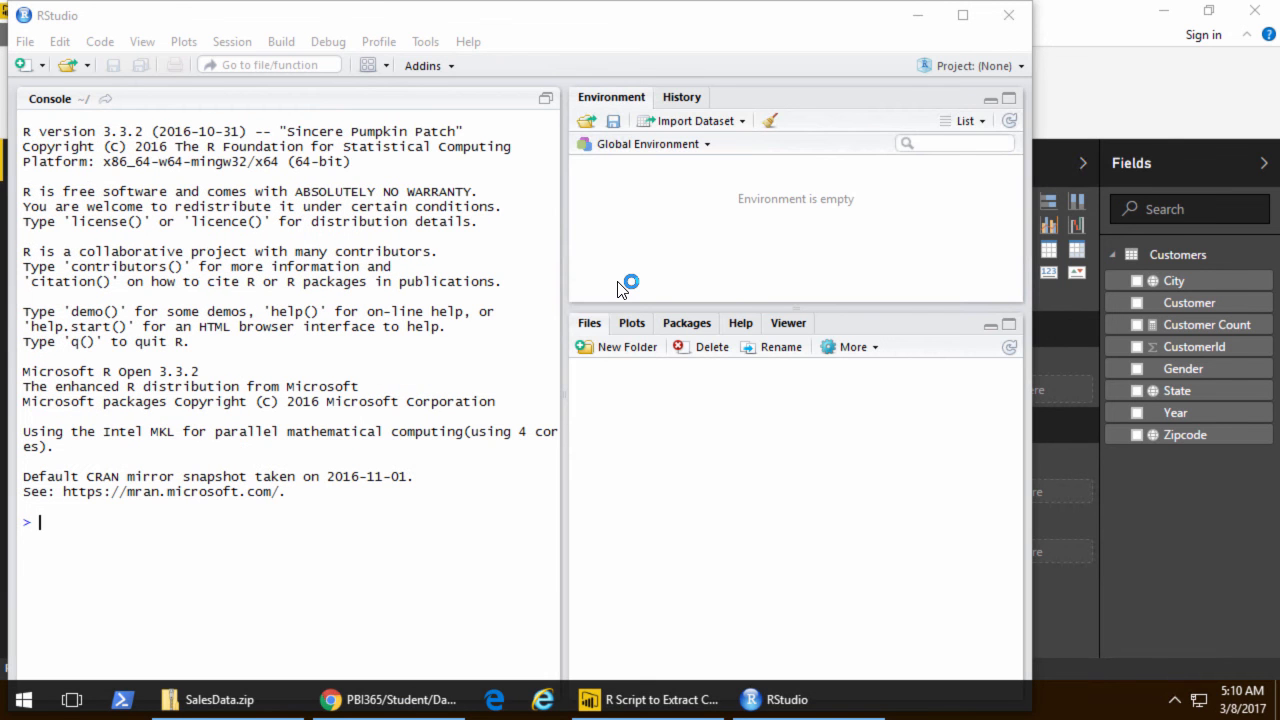
pyautogui.click(588, 322)
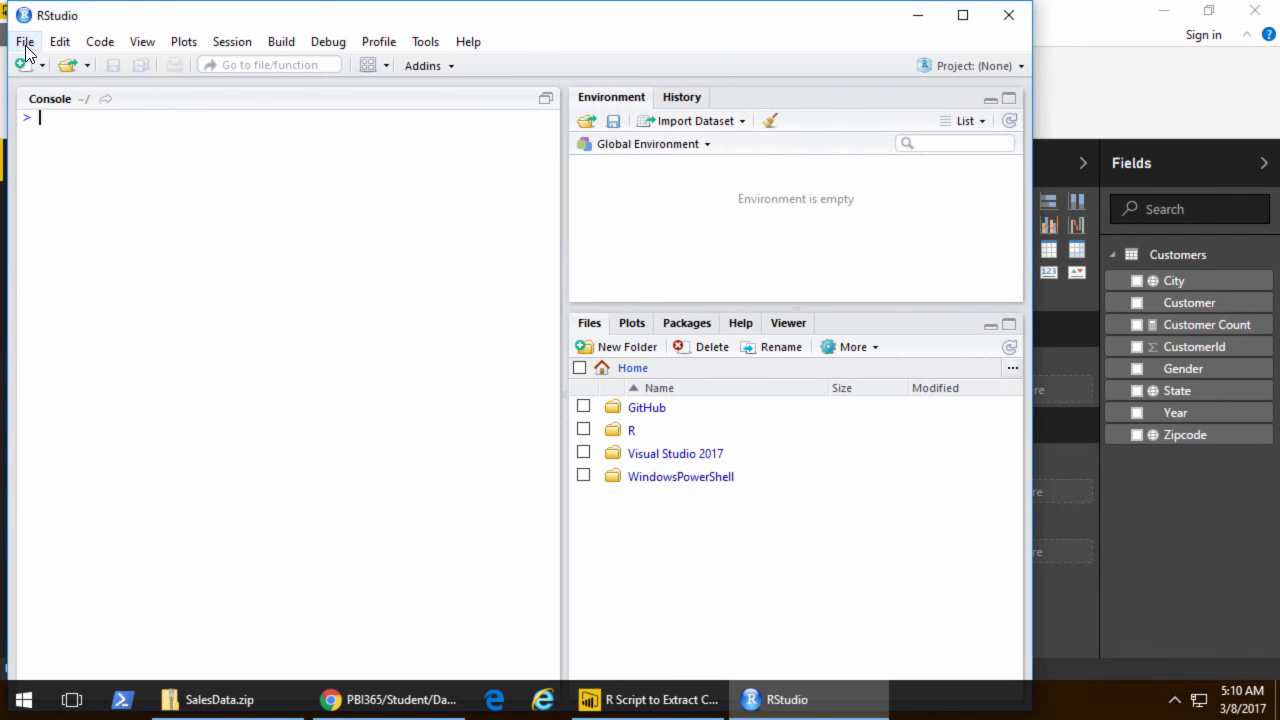
# - Create a new R script, save it as Temp.r in Documents, and focus the blank editor
pyautogui.click(24, 40)
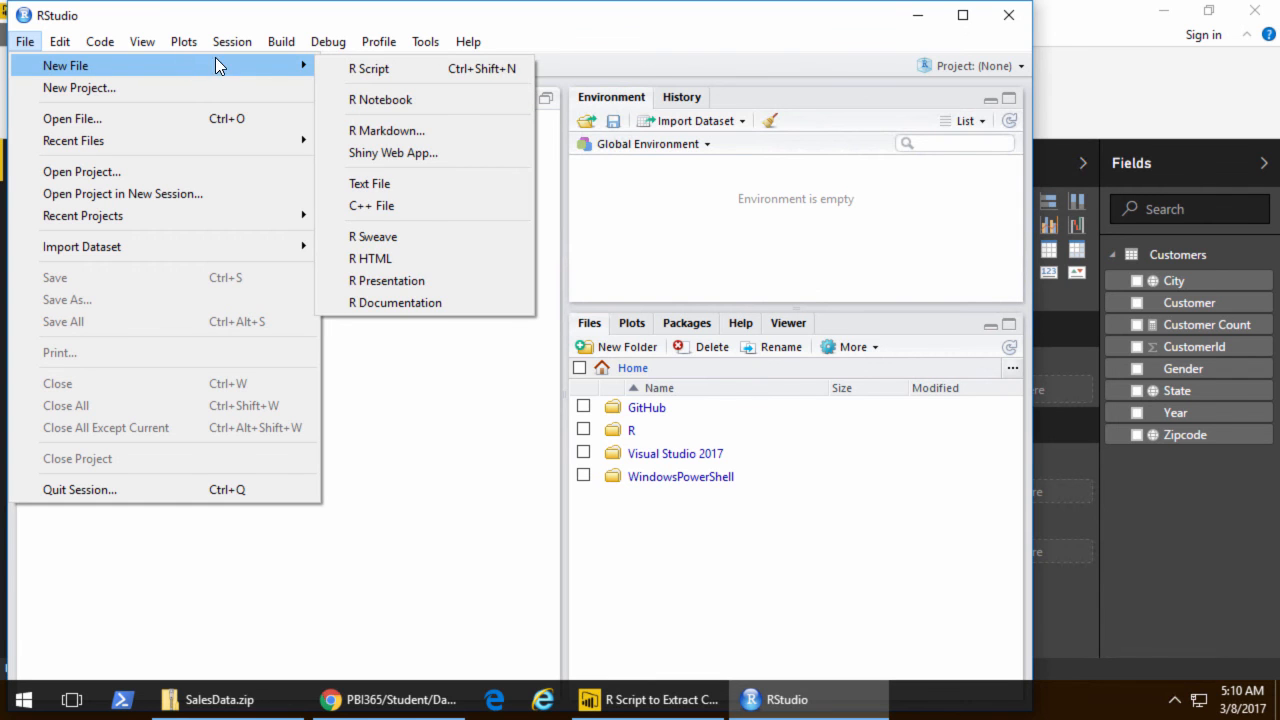
pyautogui.click(368, 68)
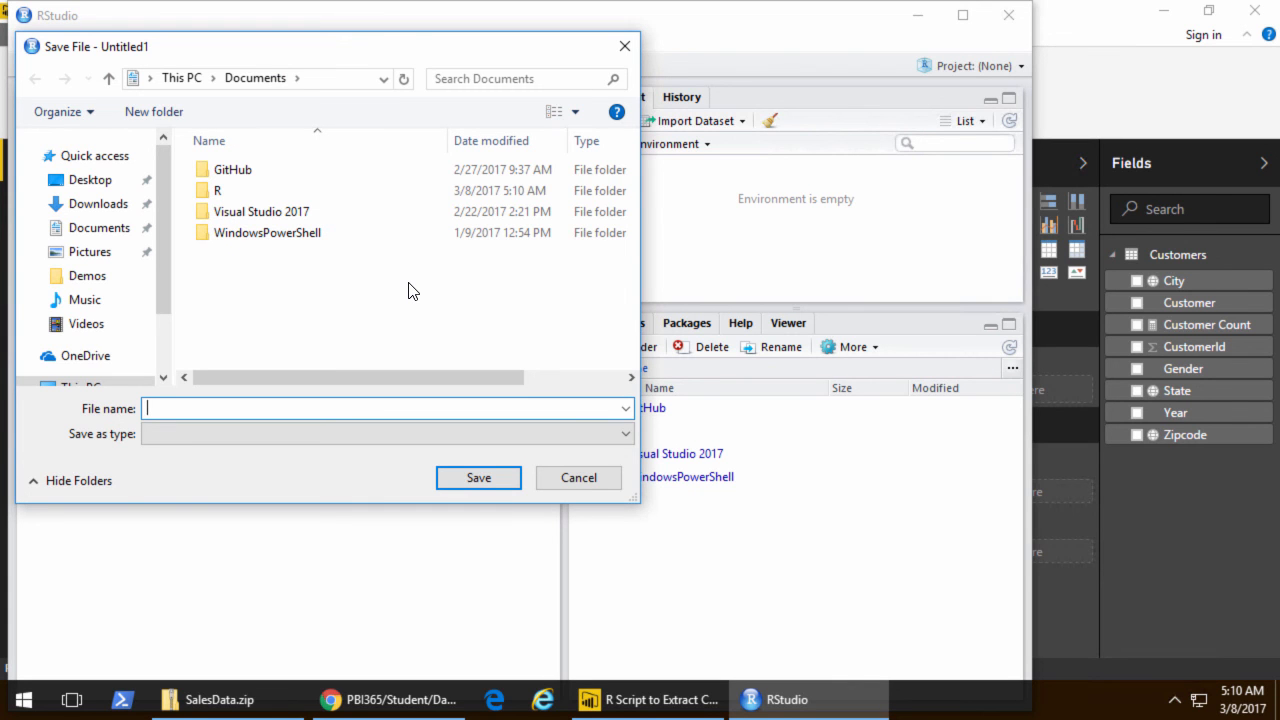
pyautogui.write('Temp')
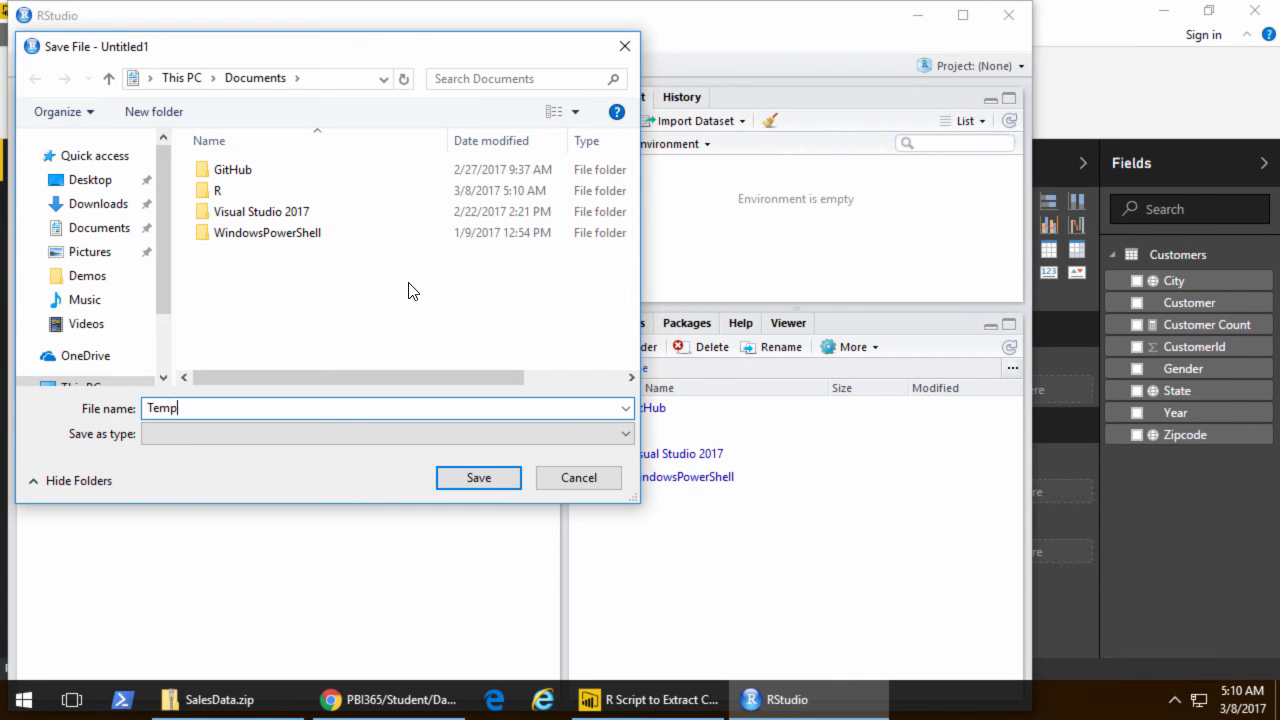
pyautogui.click(478, 476)
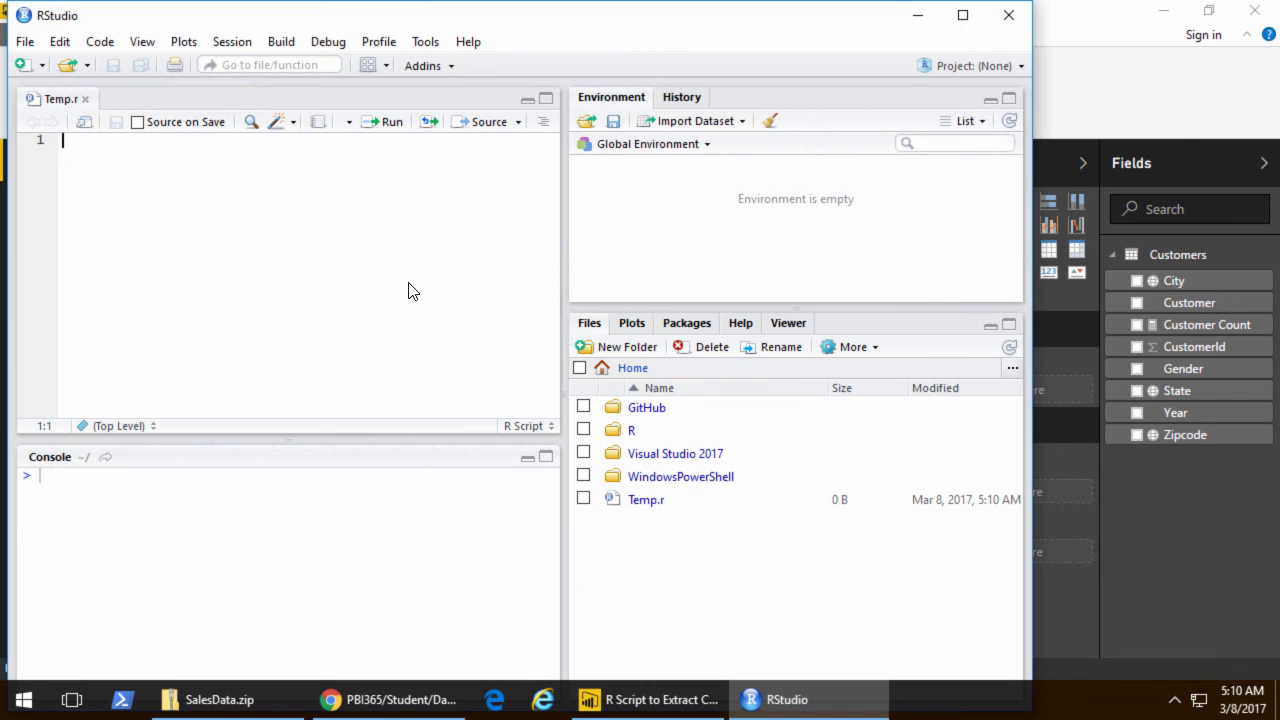
pyautogui.click(962, 16)
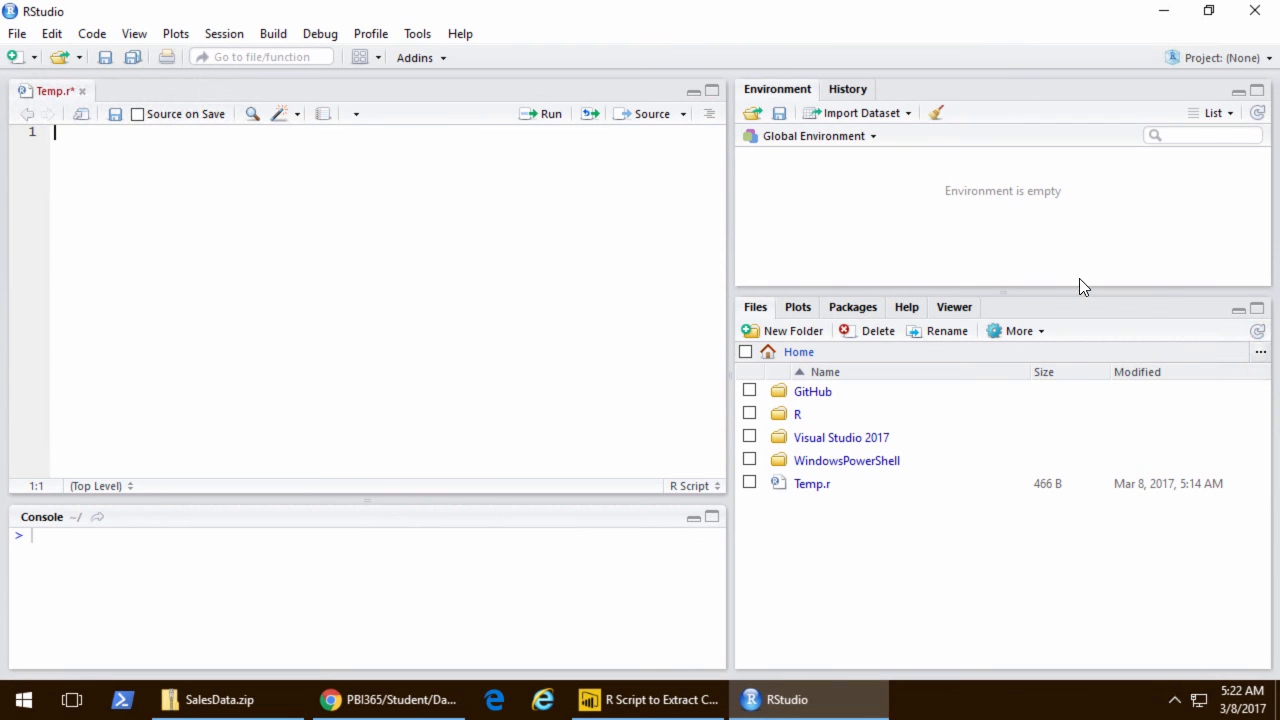
pyautogui.write('# create temp file')
pyautogui.write('temp <- tempfile()')
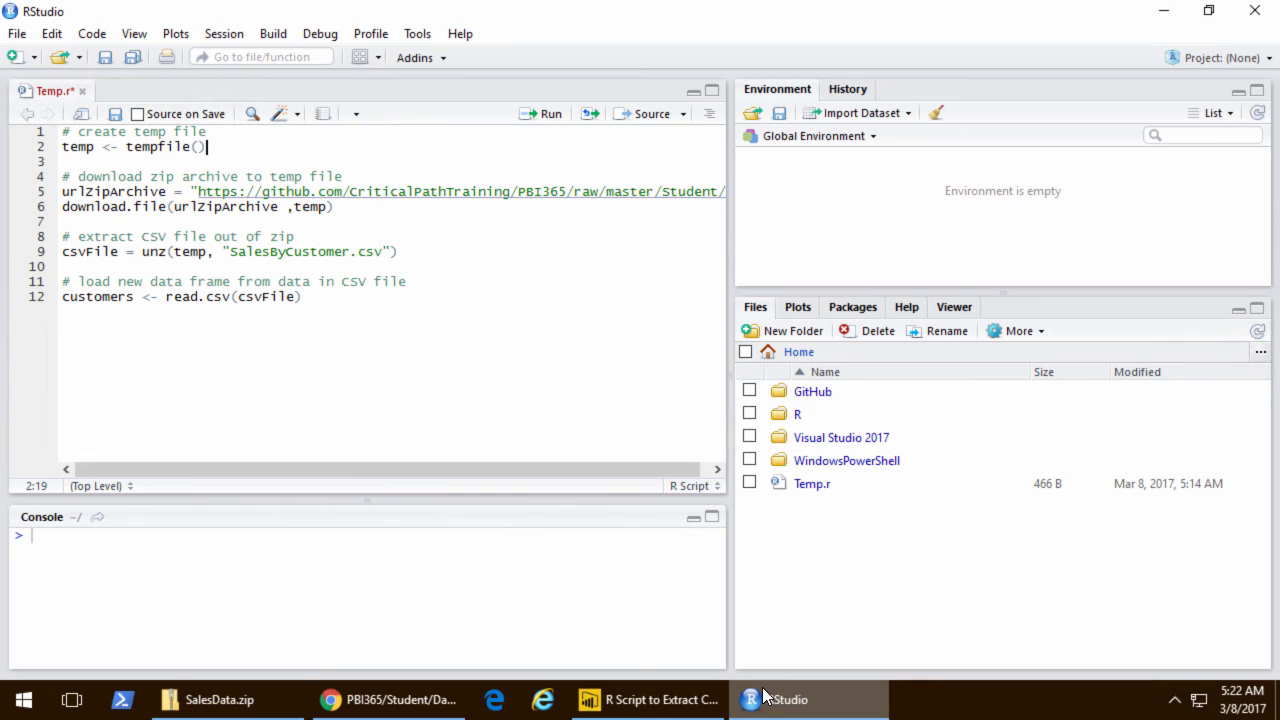
pyautogui.doubleClick(164, 148)
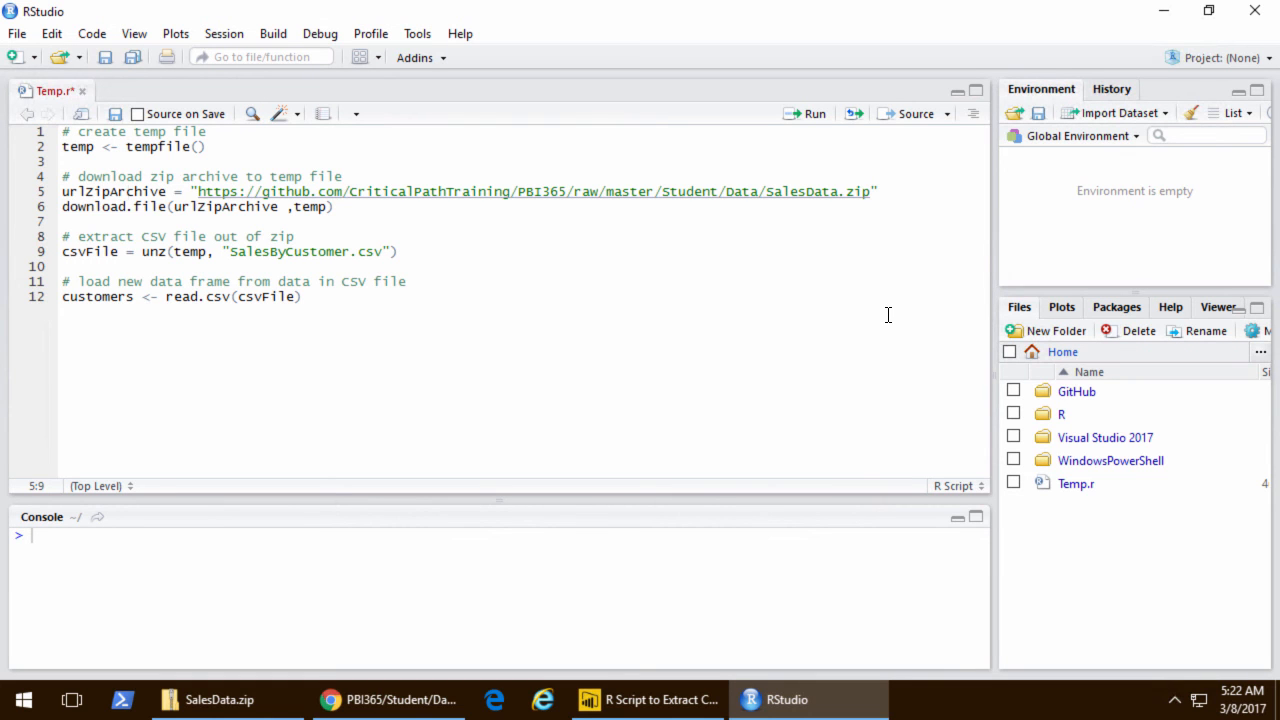
pyautogui.click(80, 206)
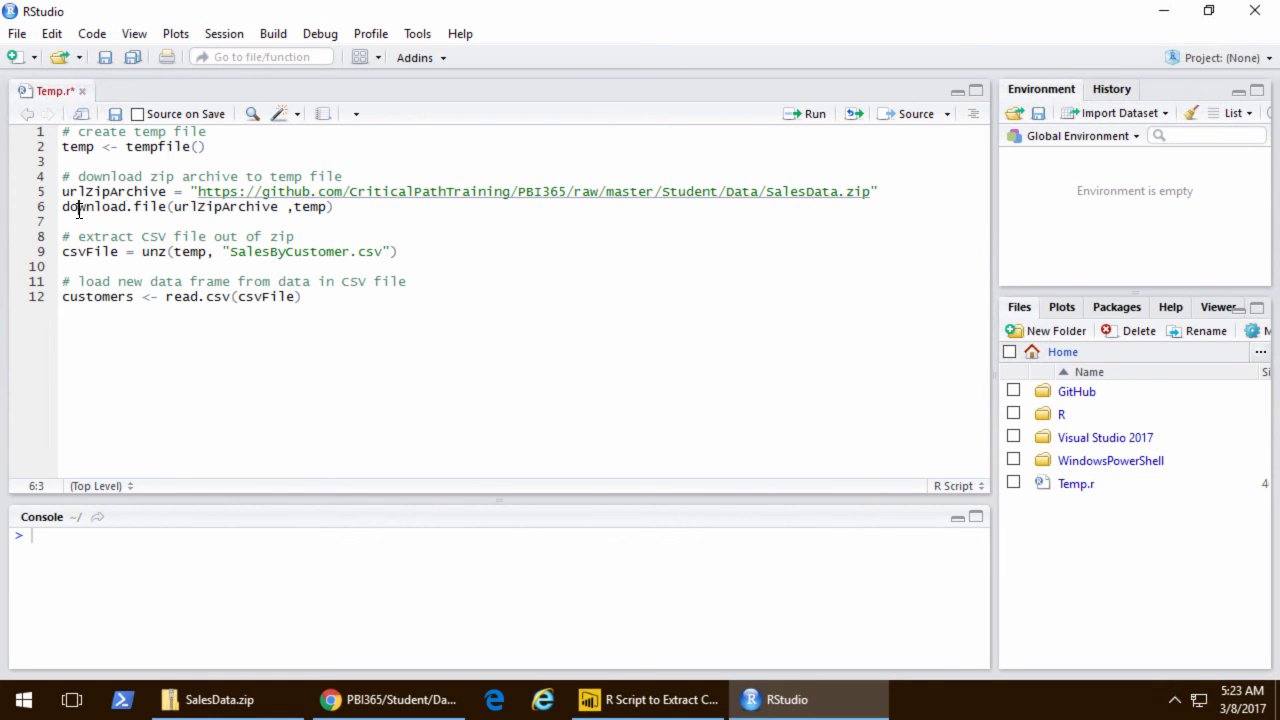
pyautogui.doubleClick(100, 206)
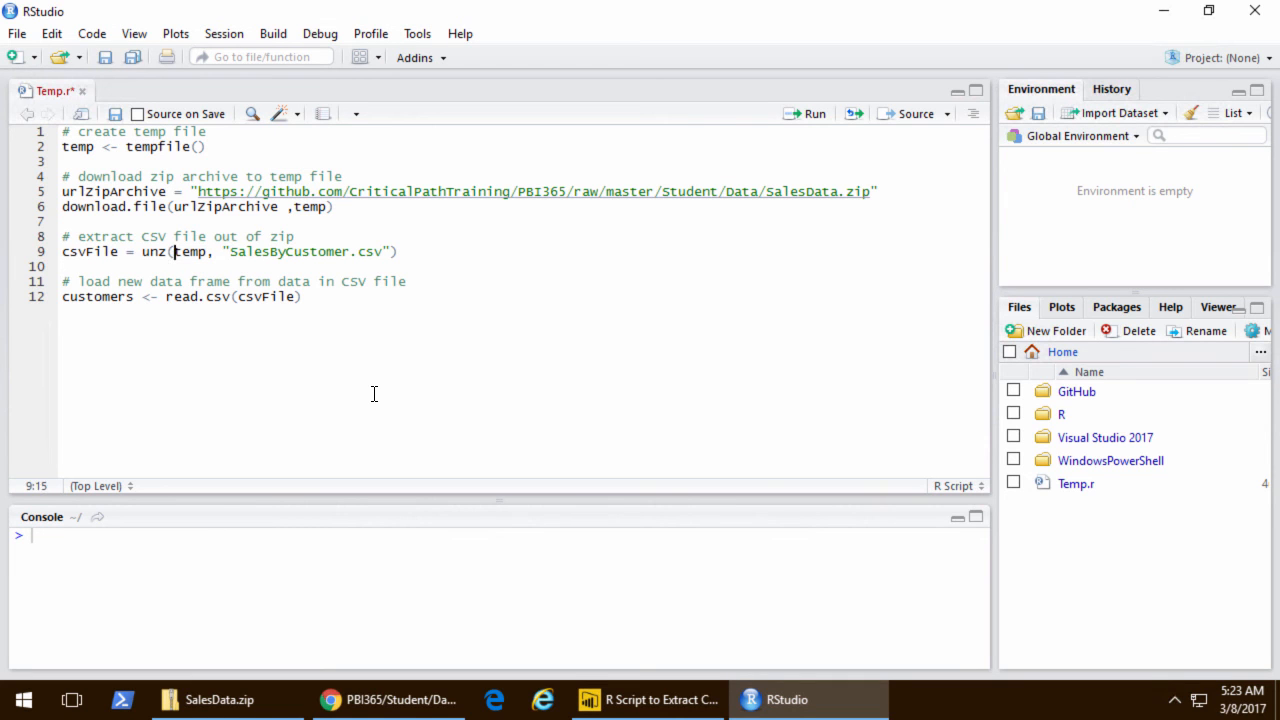
pyautogui.doubleClick(152, 252)
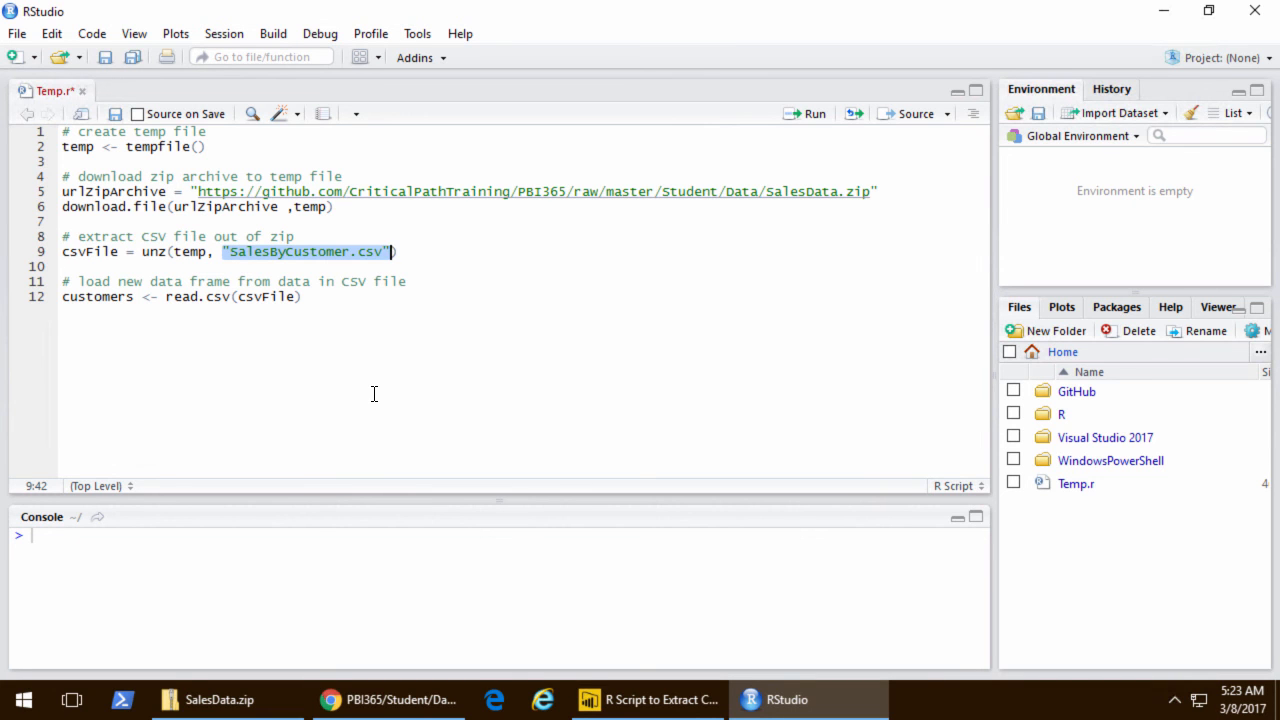
pyautogui.doubleClick(90, 252)
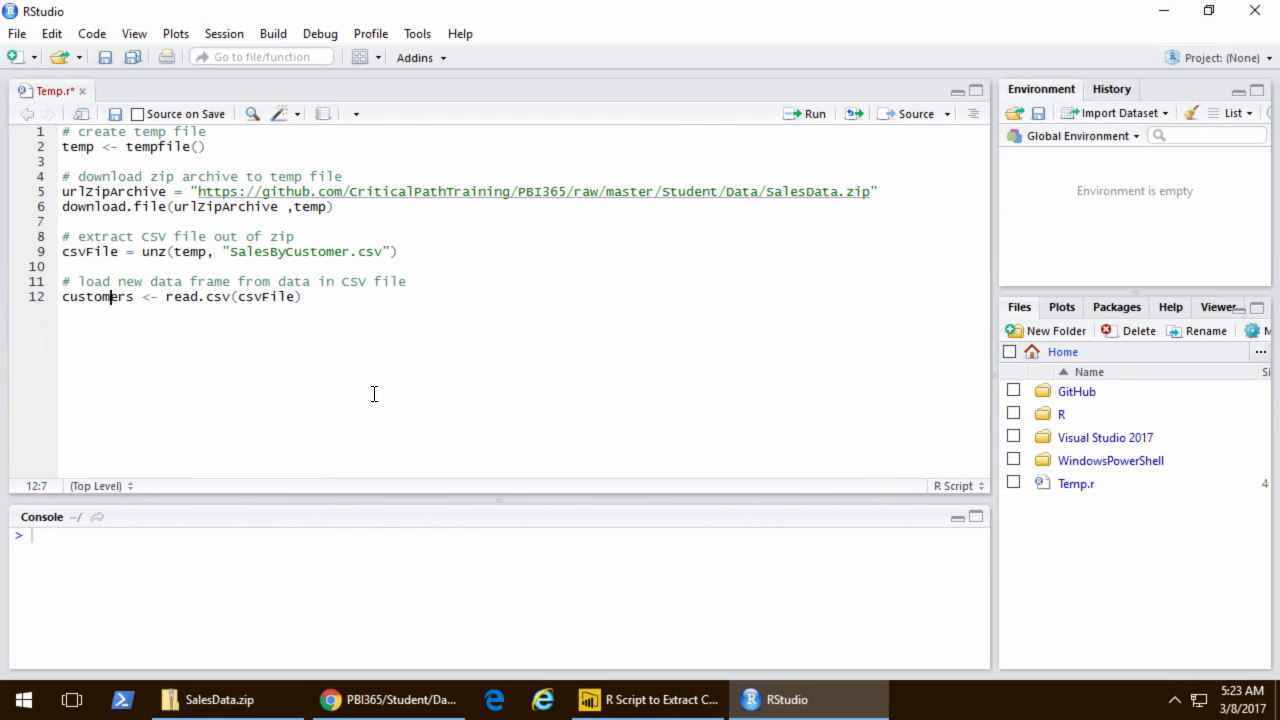
pyautogui.click(166, 296)
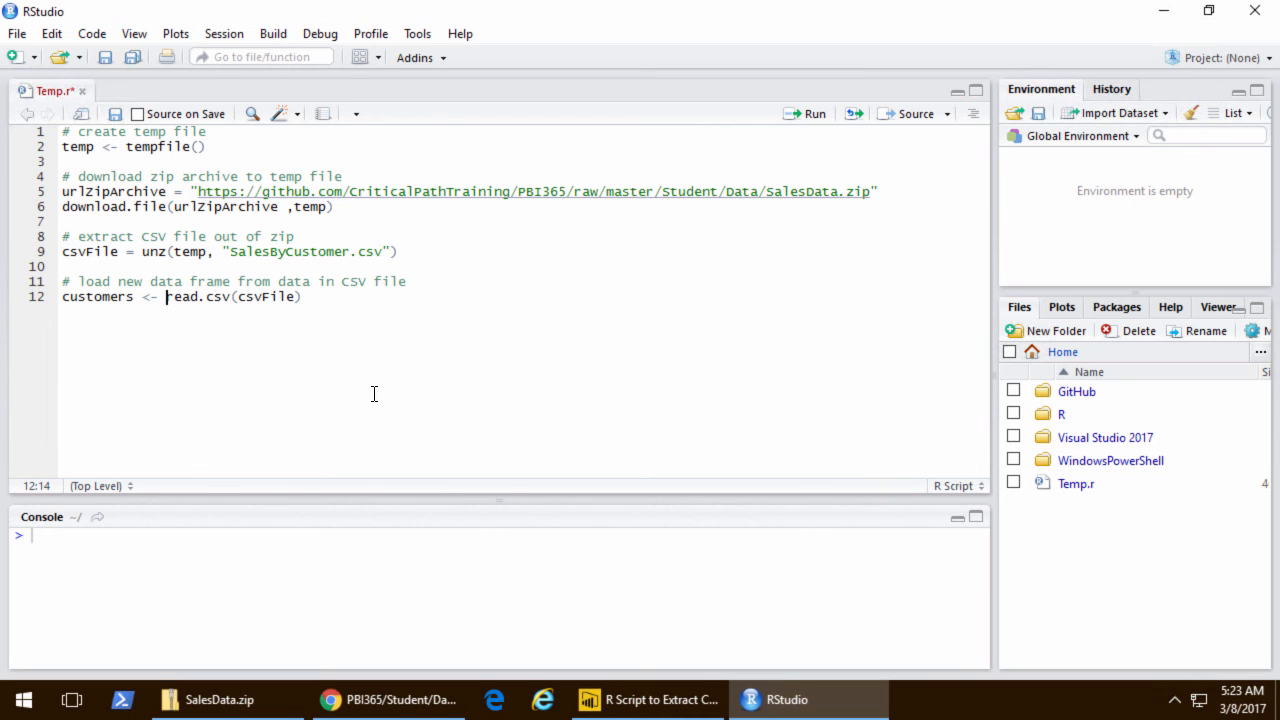
pyautogui.doubleClick(196, 296)
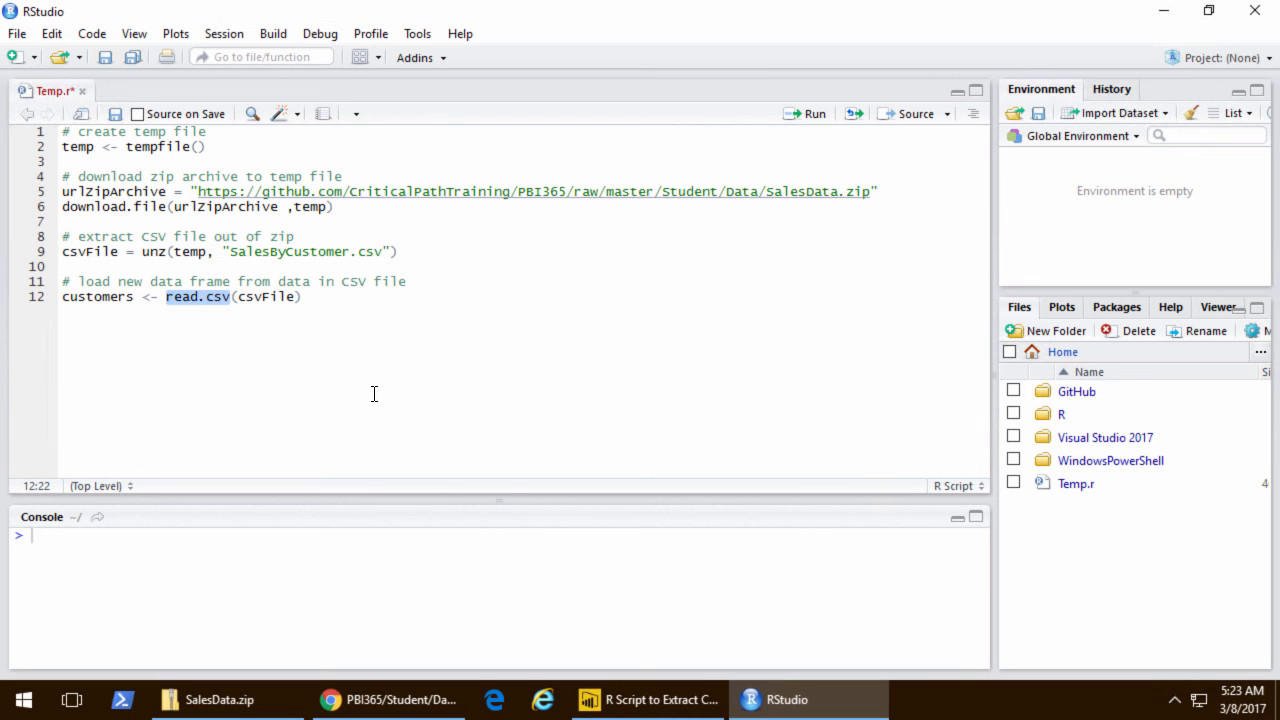
pyautogui.moveTo(412, 392)
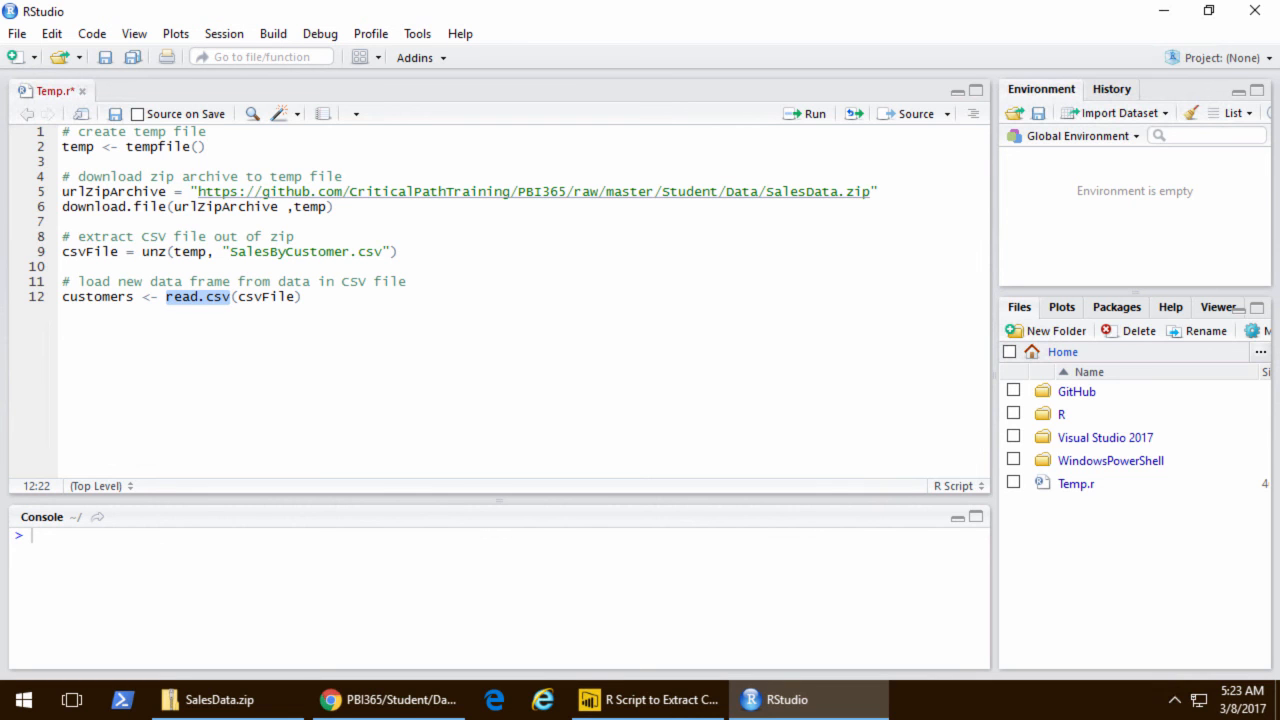
pyautogui.moveTo(1232, 554)
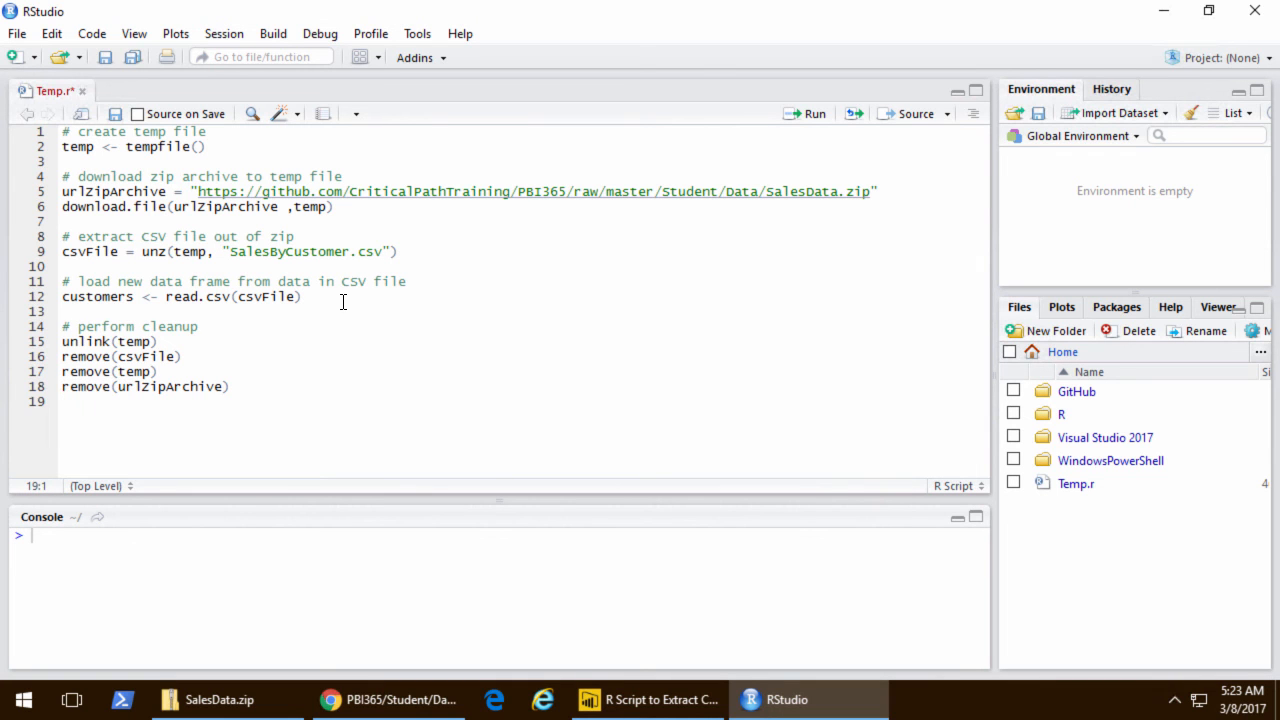
# - Highlight the '# perform cleanup' section with unlink(temp) and the remove() calls
pyautogui.doubleClick(88, 340)
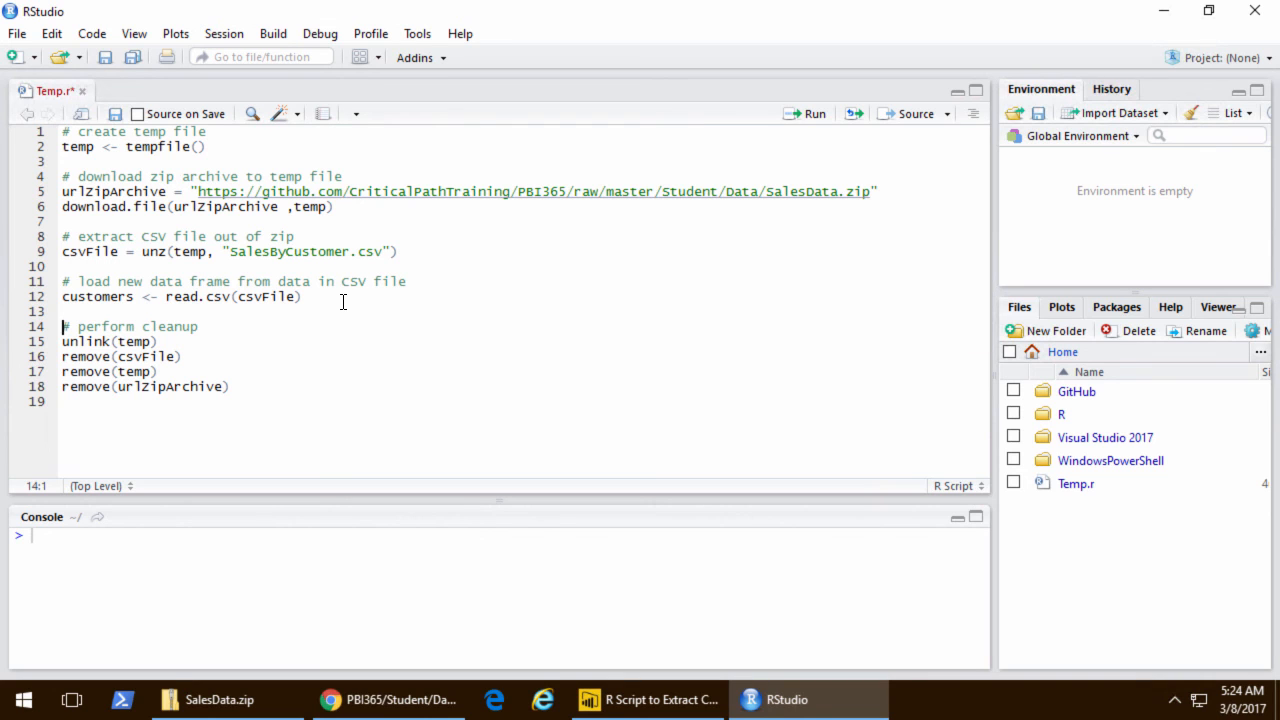
pyautogui.moveTo(476, 508)
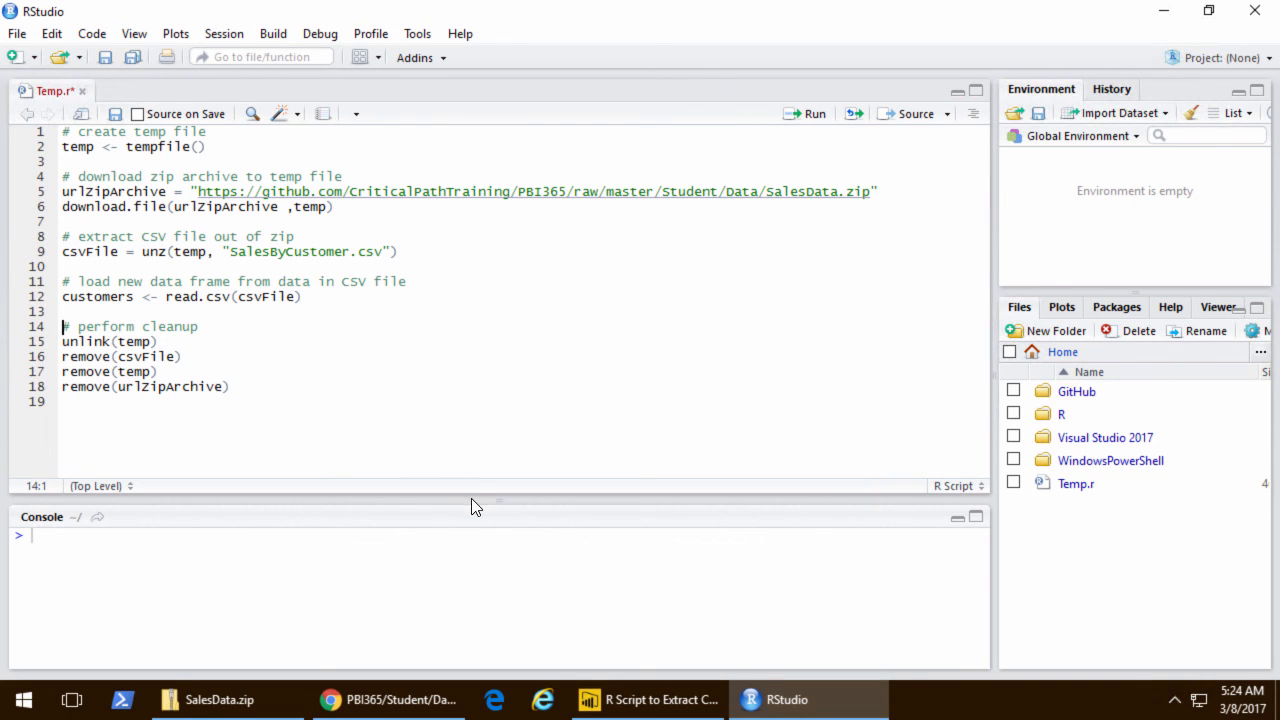
# - Source Temp.r to load customers (3,843 obs. of 5 variables), view it as a table, then return to the script
pyautogui.moveTo(476, 500); pyautogui.dragTo(476, 436)
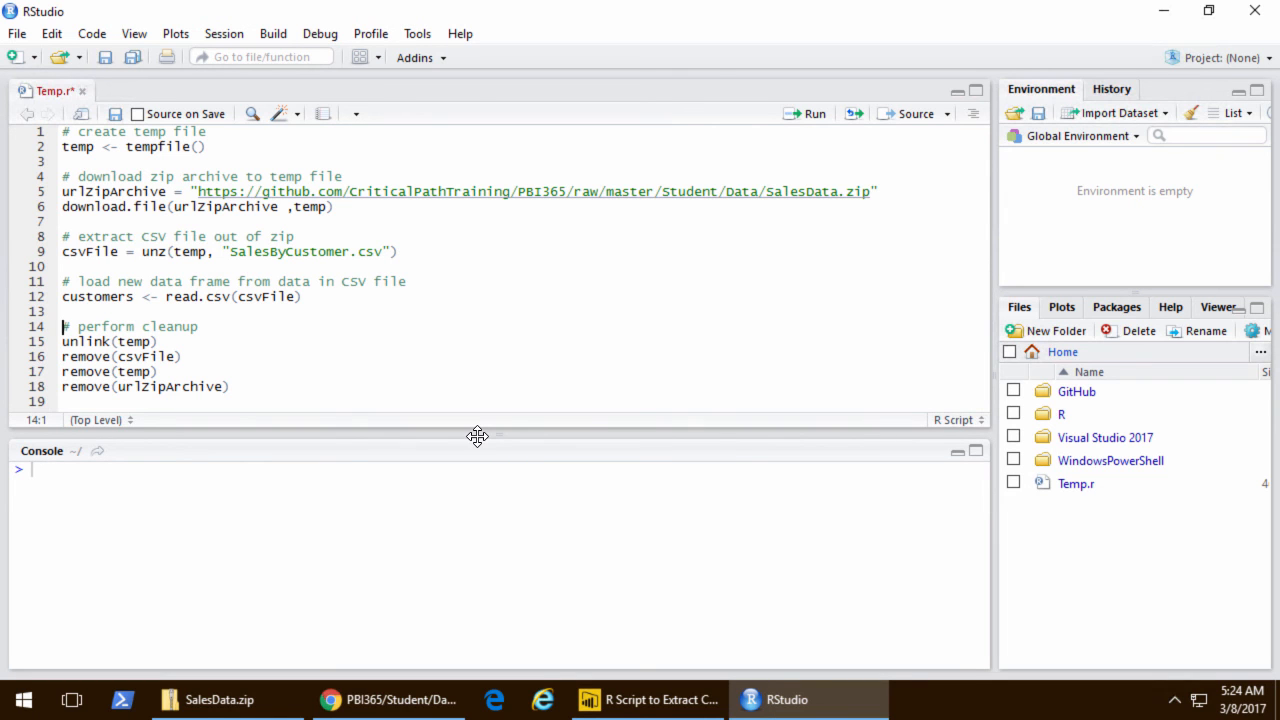
pyautogui.moveTo(956, 124)
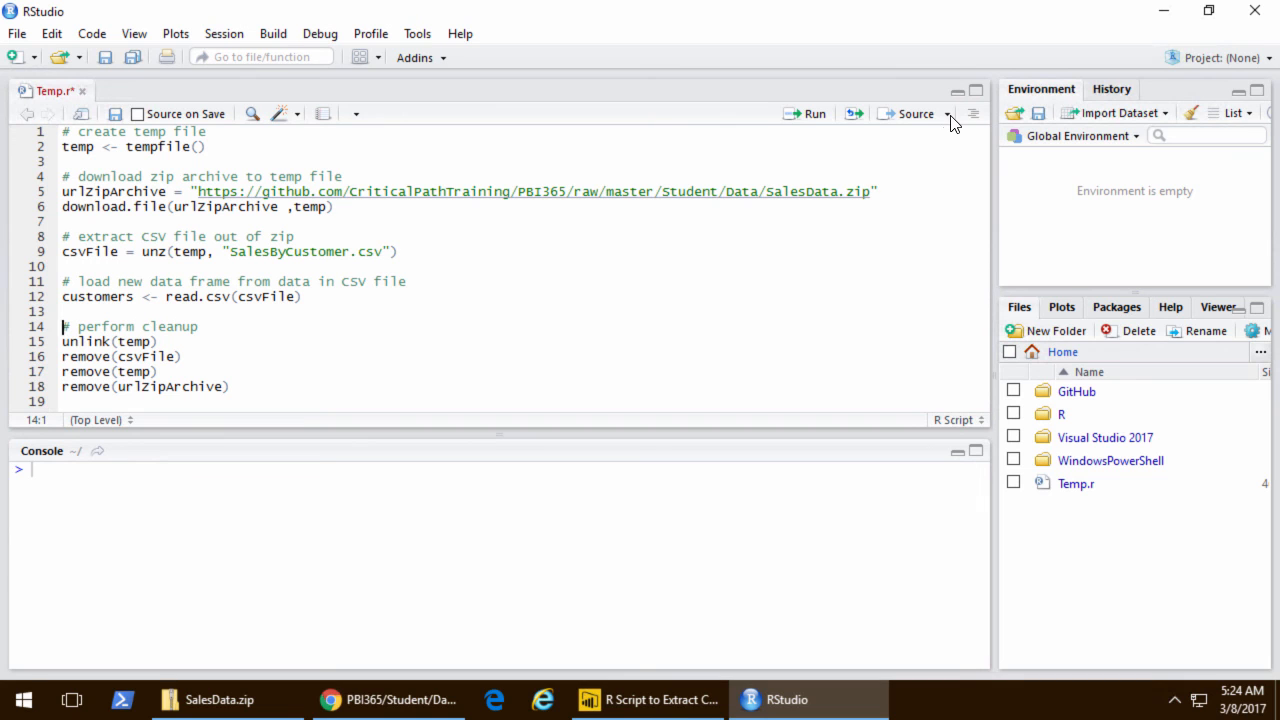
pyautogui.click(948, 112)
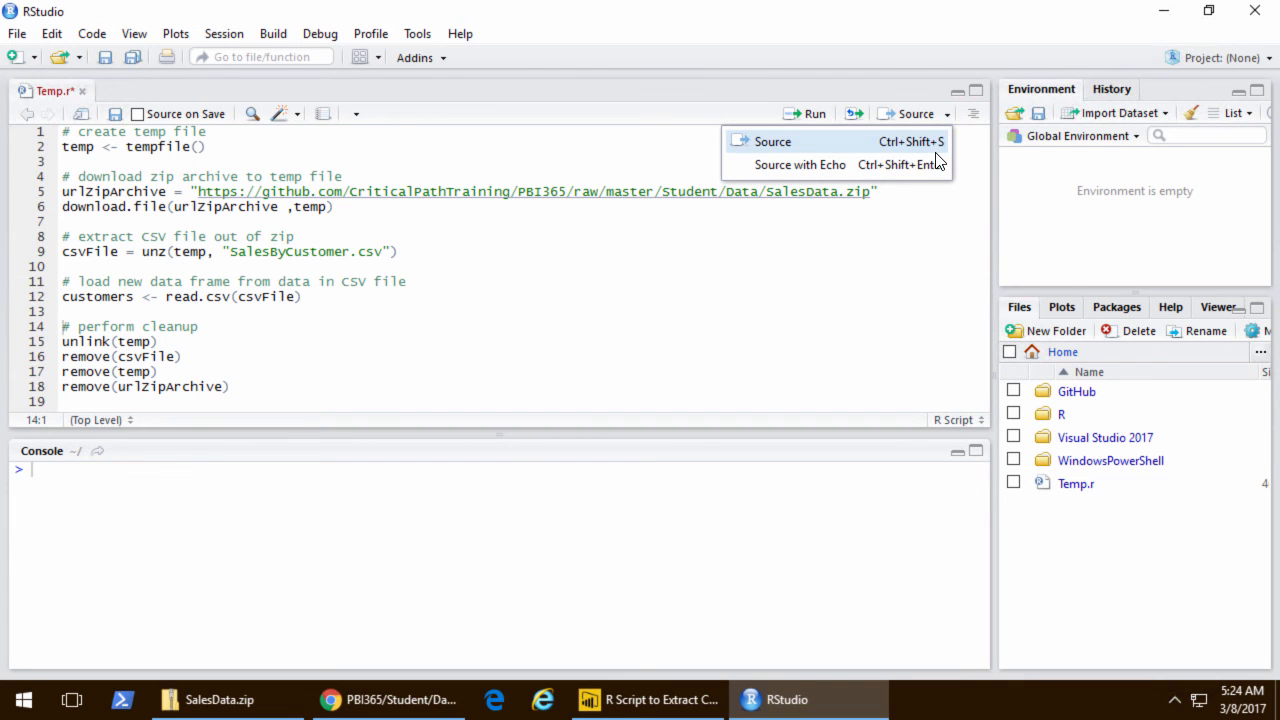
pyautogui.moveTo(772, 140)
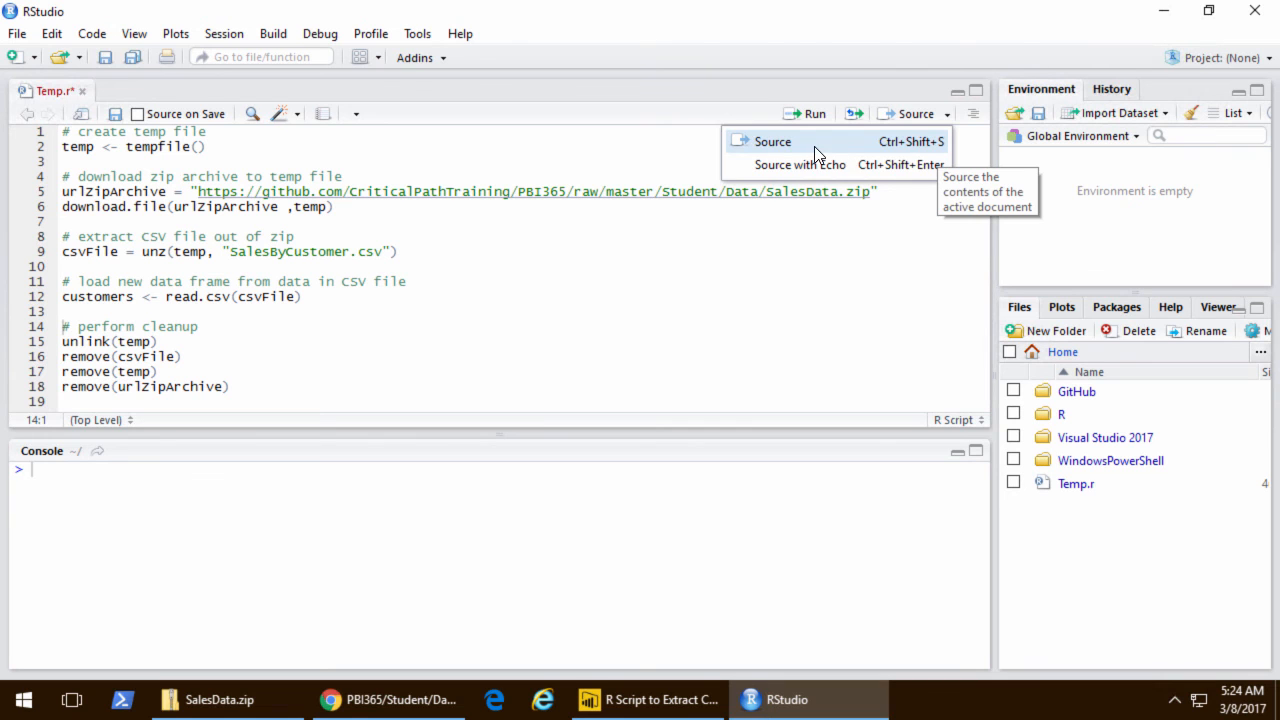
pyautogui.click(772, 140)
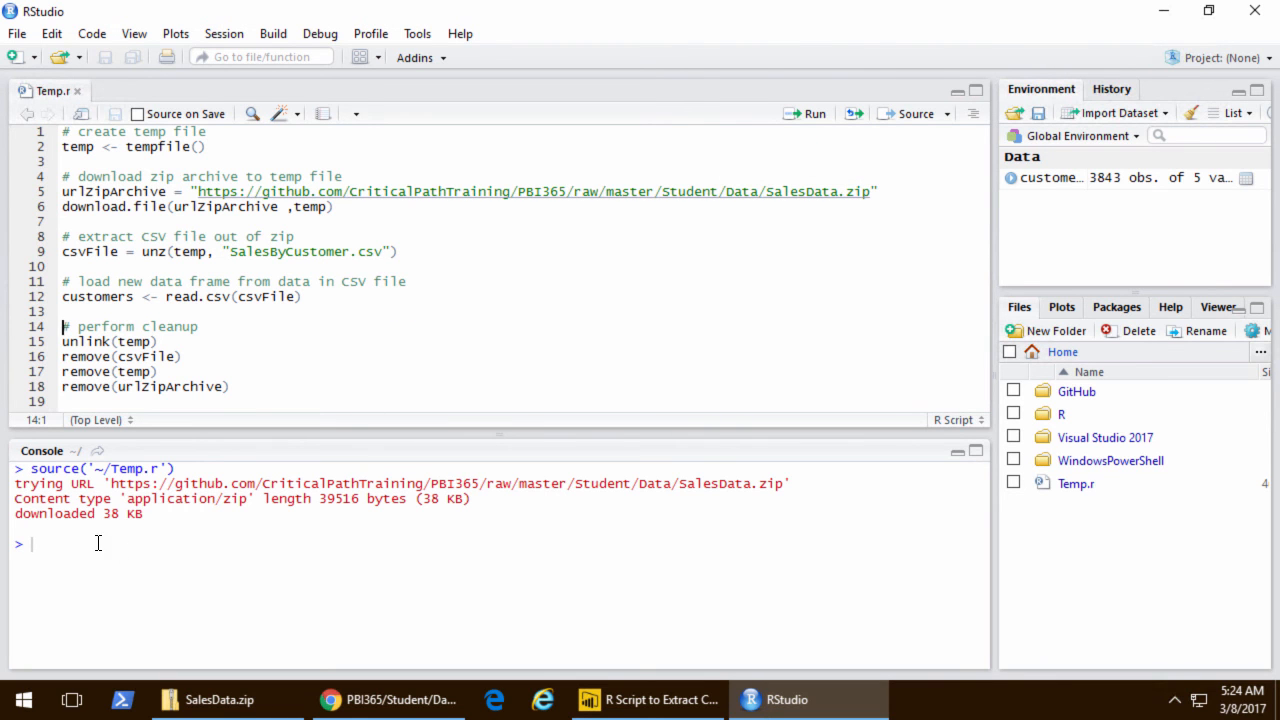
pyautogui.moveTo(884, 250)
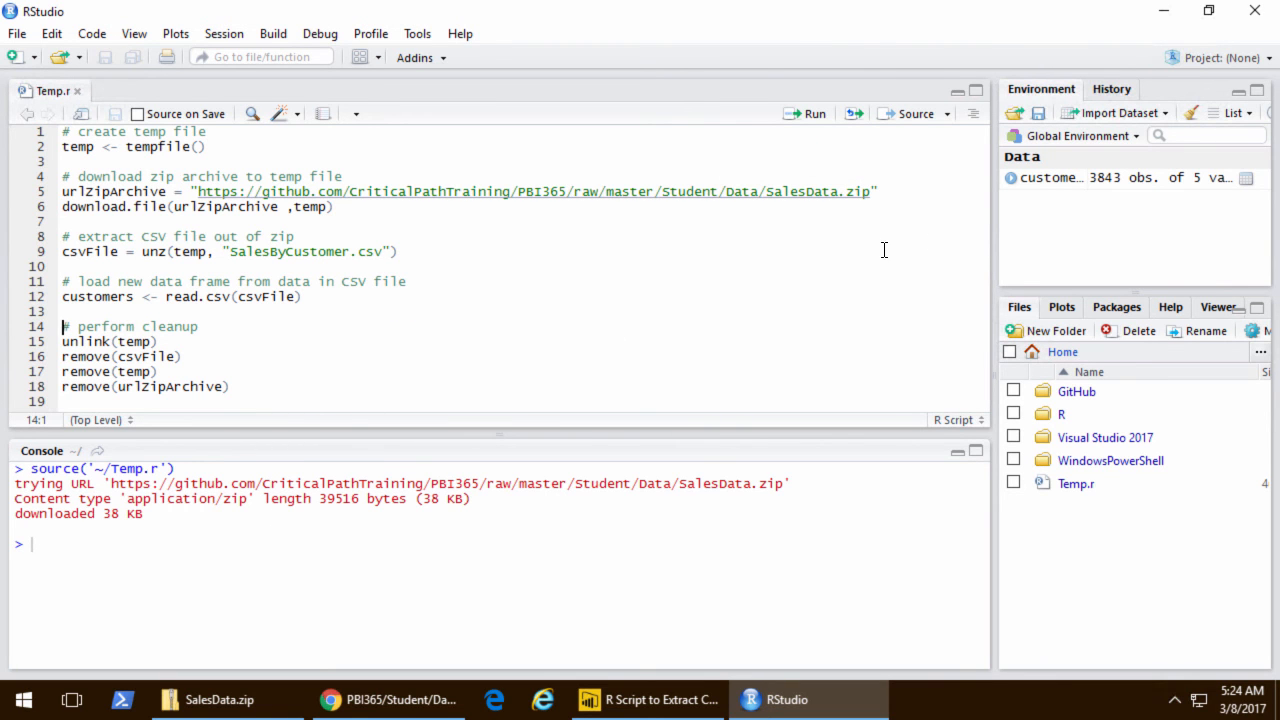
pyautogui.moveTo(724, 320)
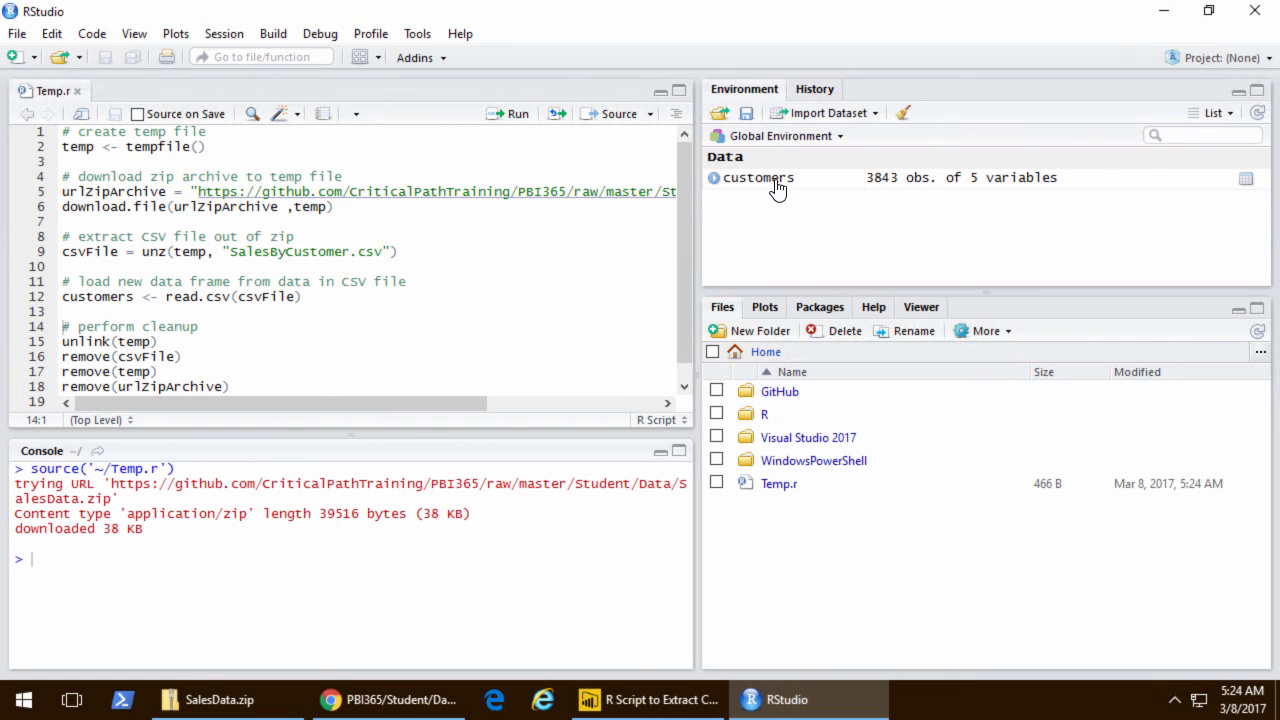
pyautogui.click(756, 176)
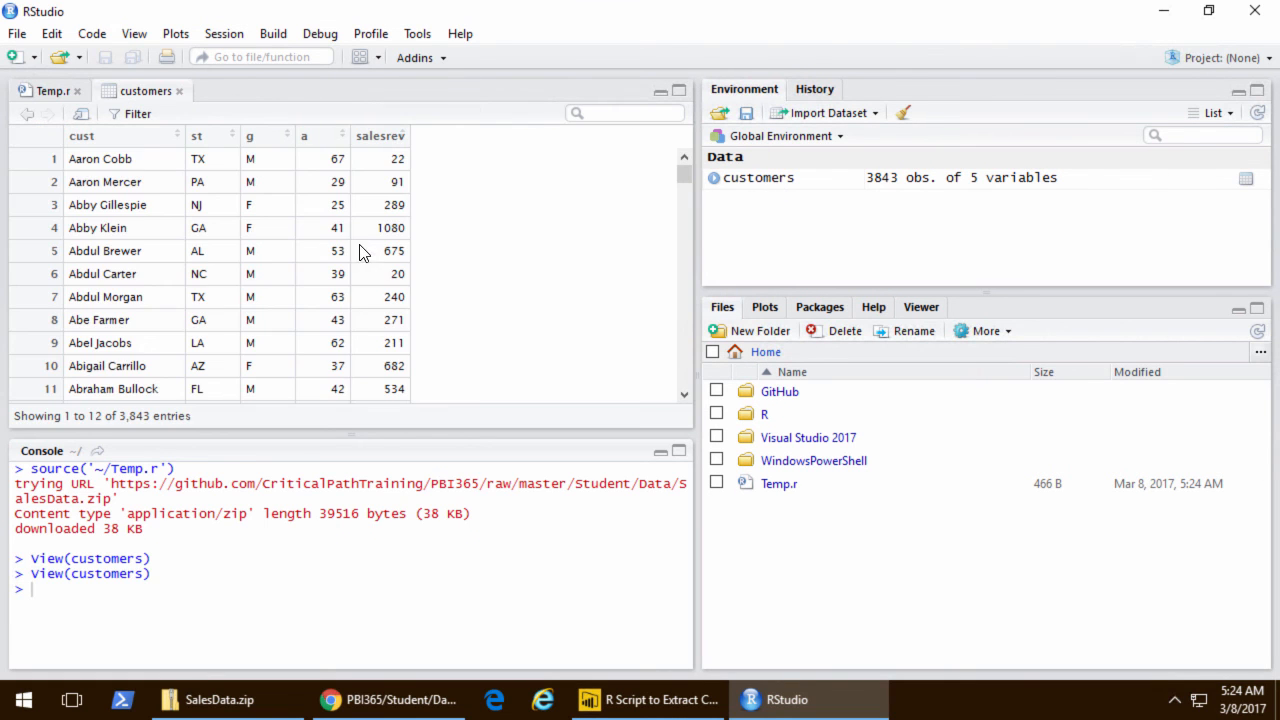
pyautogui.moveTo(366, 332)
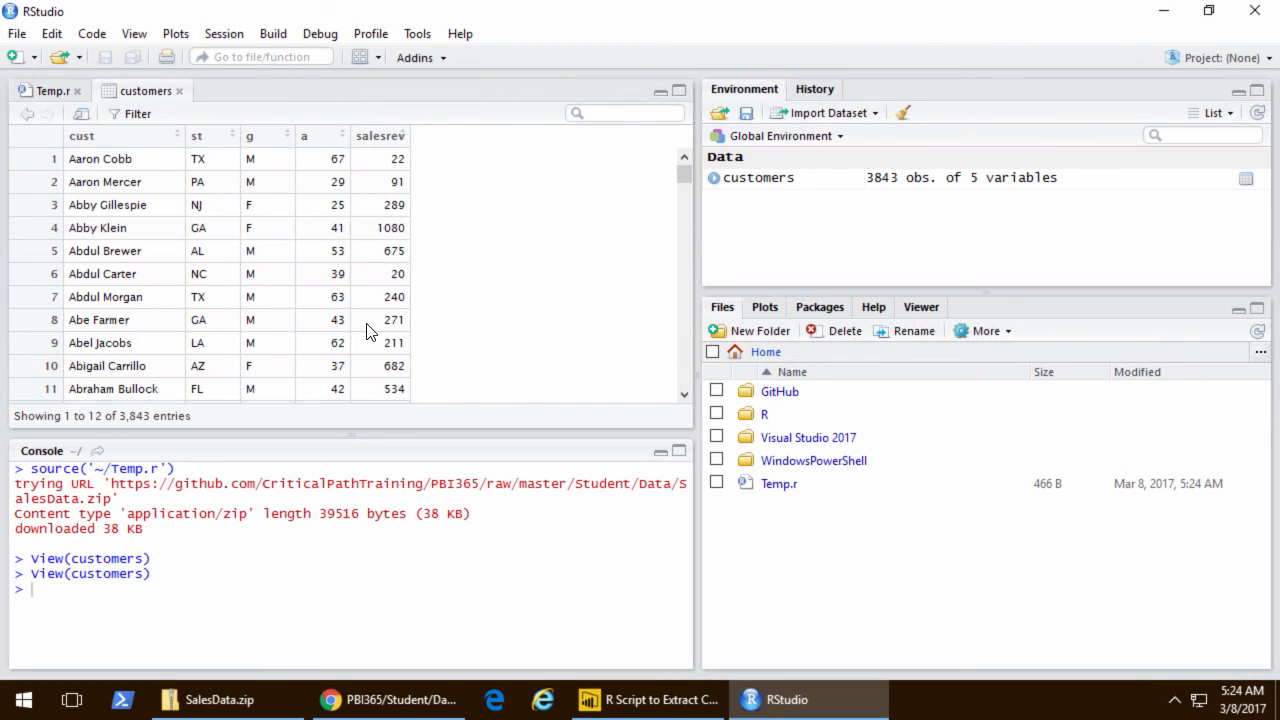
pyautogui.click(48, 90)
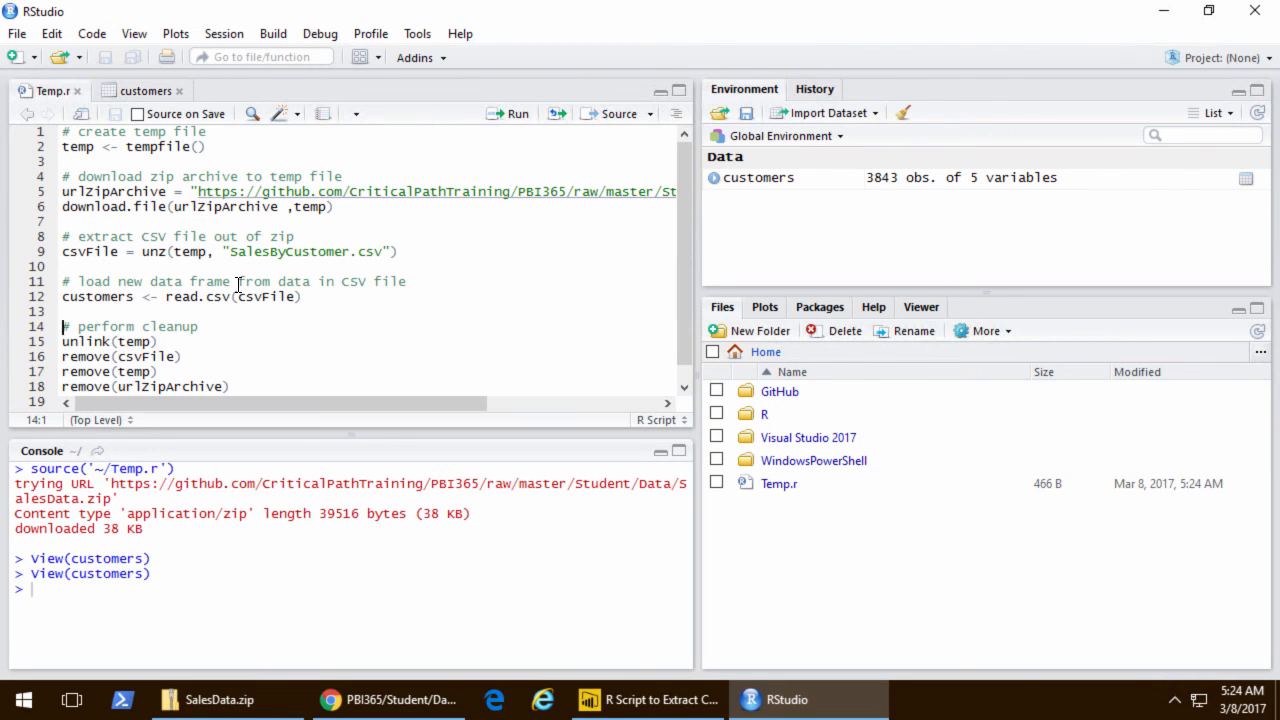
pyautogui.moveTo(300, 432)
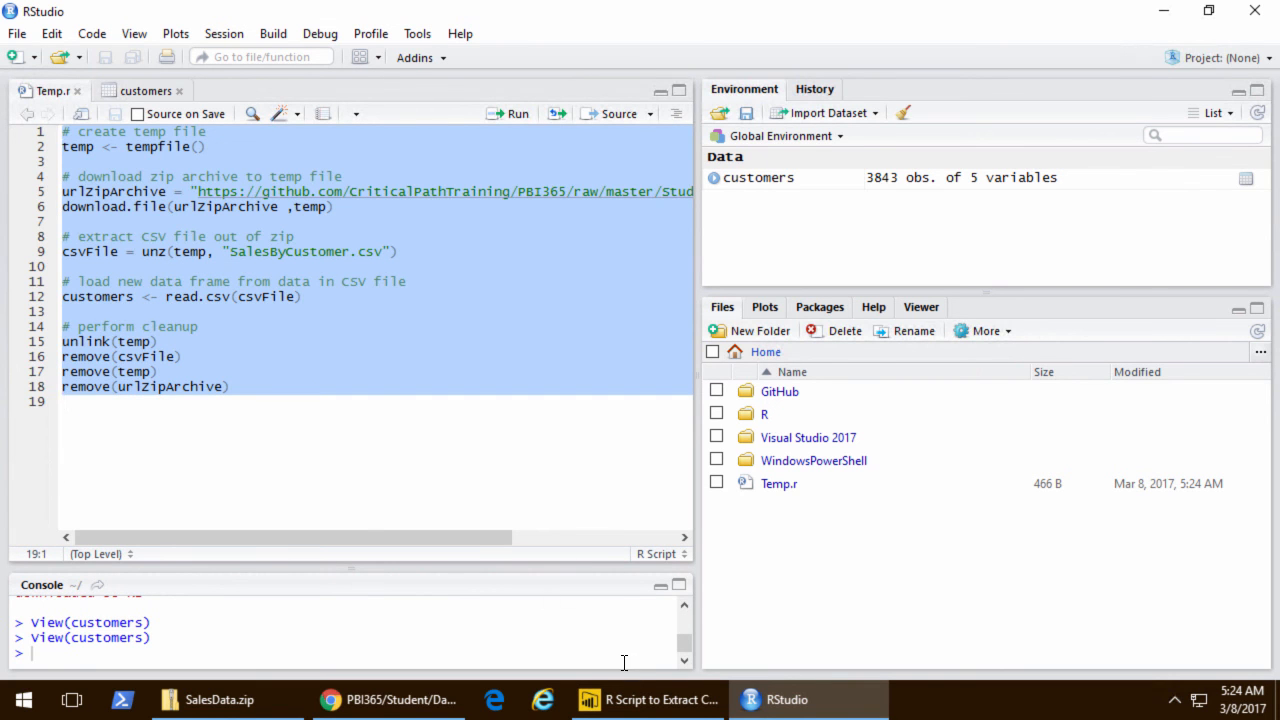
# - Use the pasted R script as a Power BI data source, tick customers in Navigator and edit it in Query Editor
pyautogui.click(648, 700)
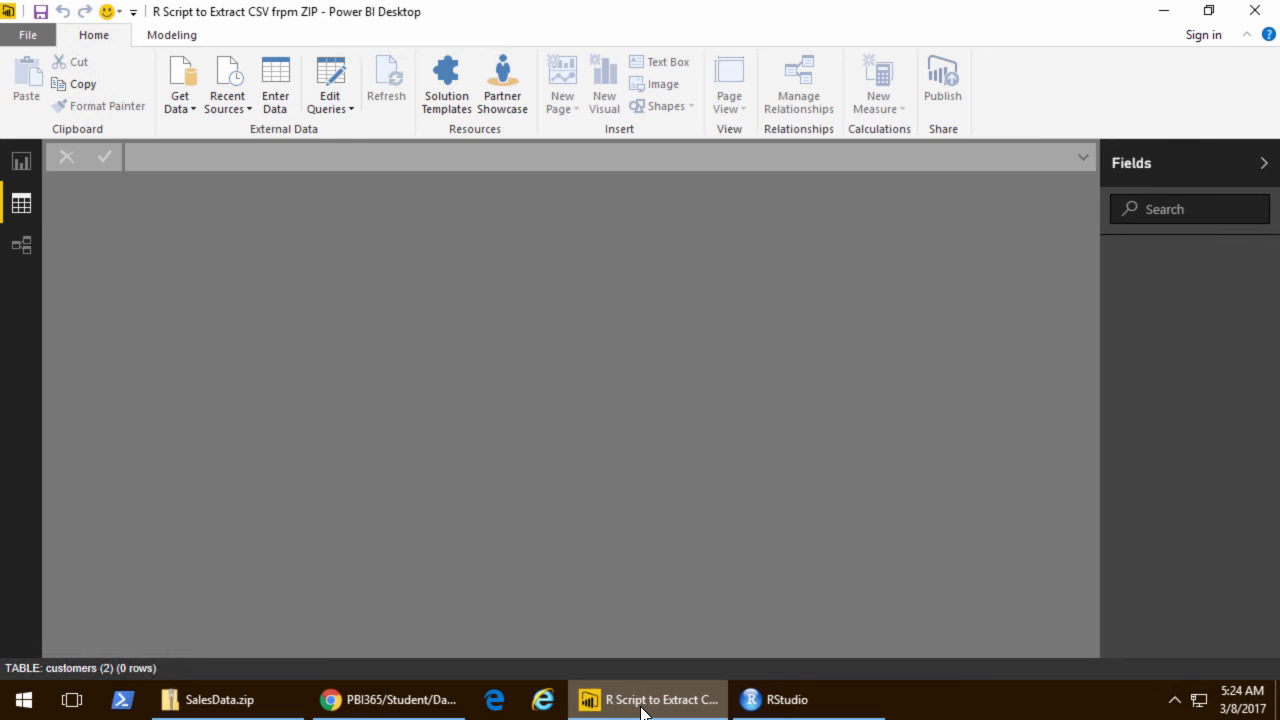
pyautogui.click(180, 84)
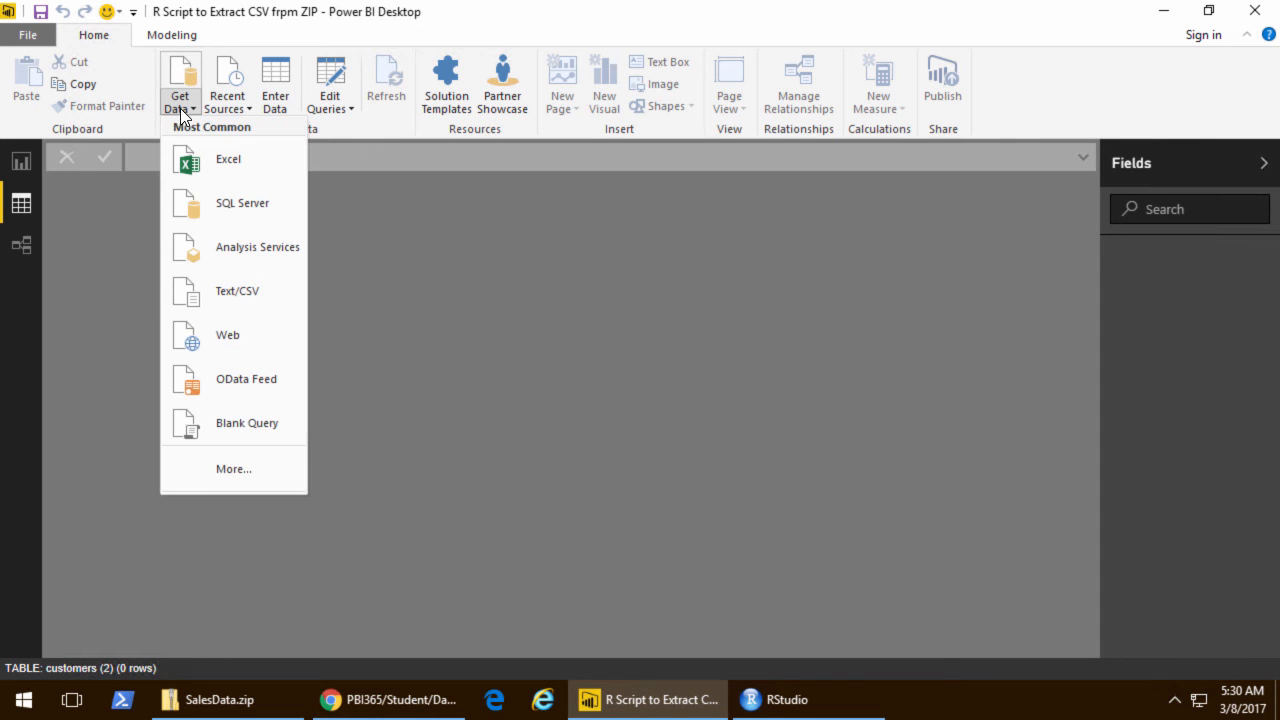
pyautogui.click(232, 468)
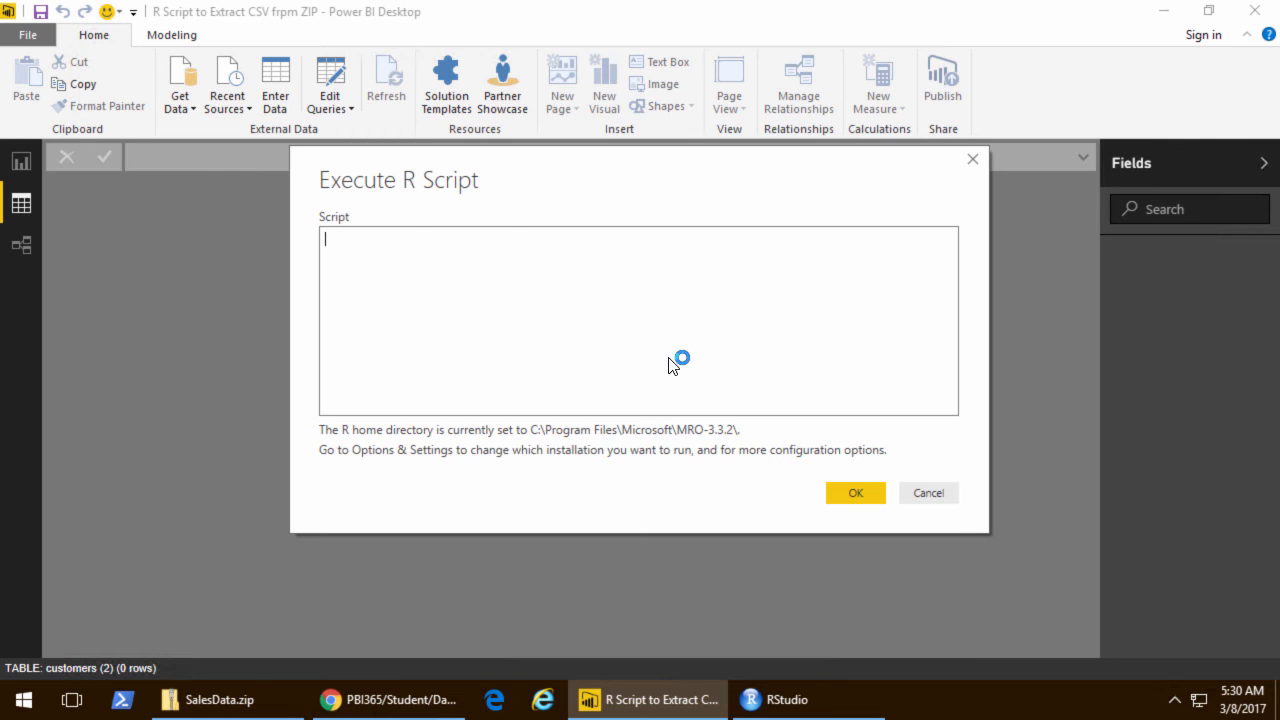
pyautogui.click(856, 492)
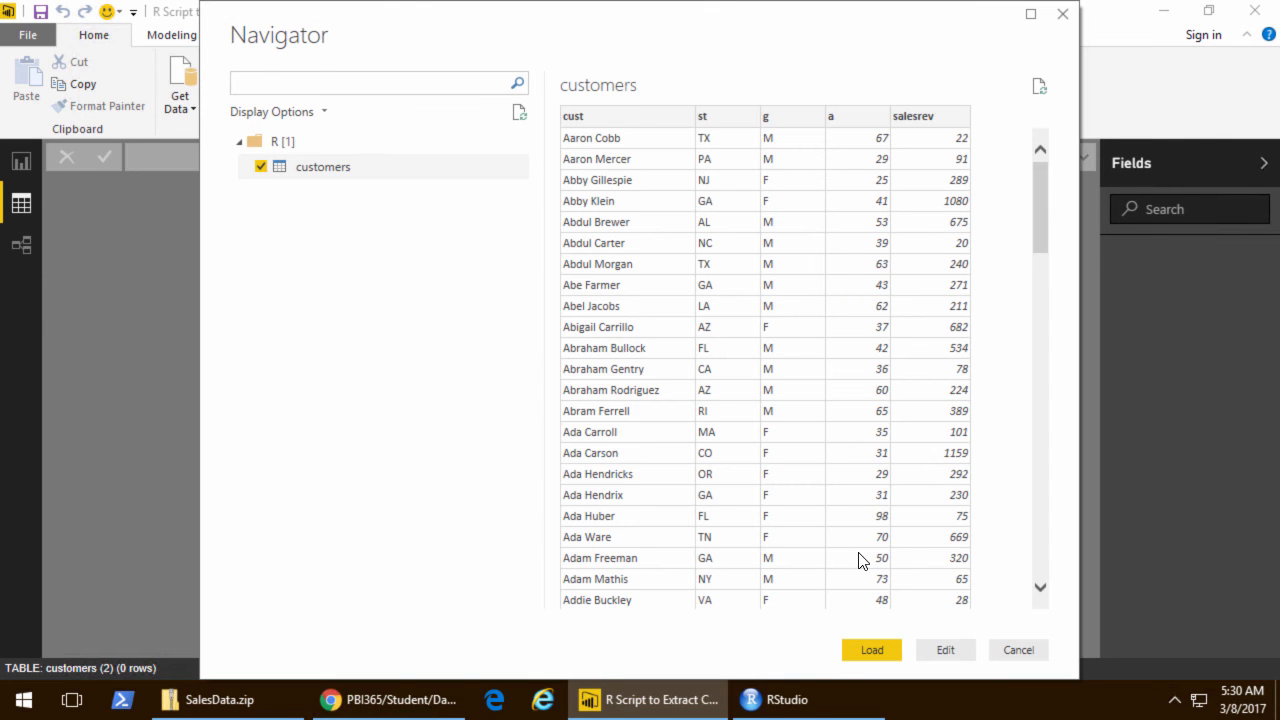
pyautogui.click(944, 650)
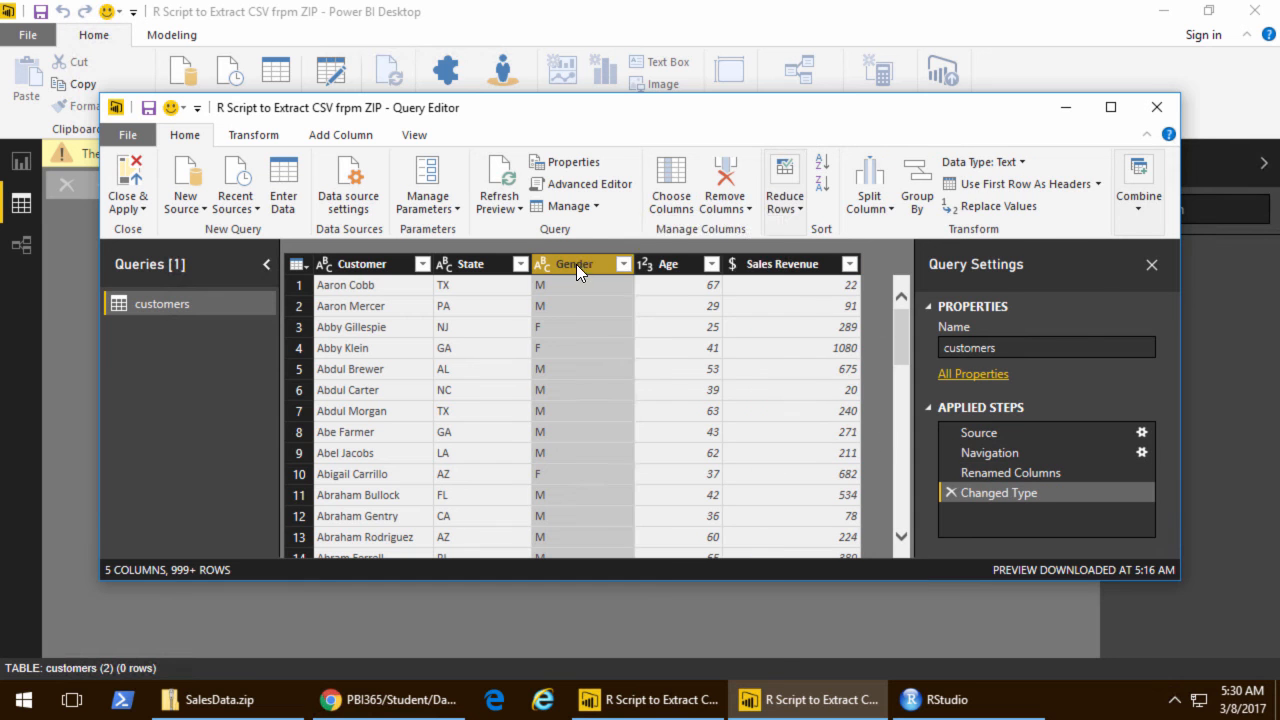
# - Replace Gender code M with Male, apply the query and refresh the customers table
pyautogui.write('Fen')
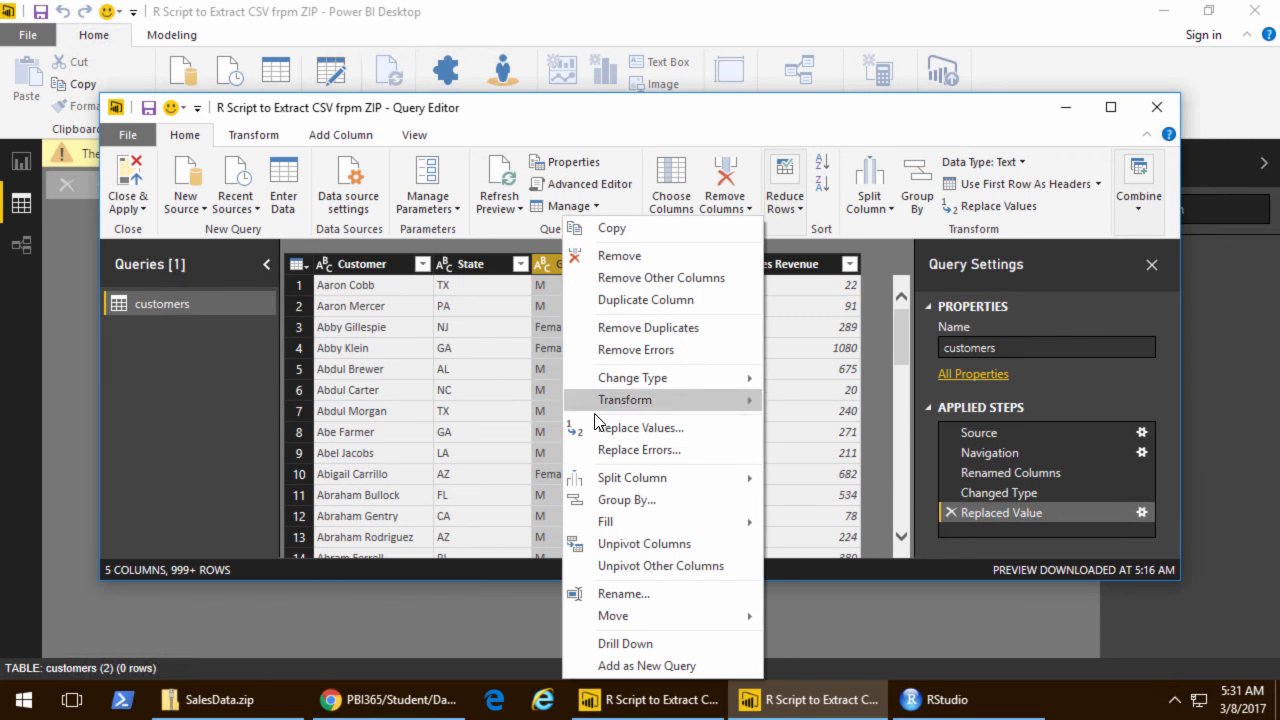
pyautogui.click(640, 428)
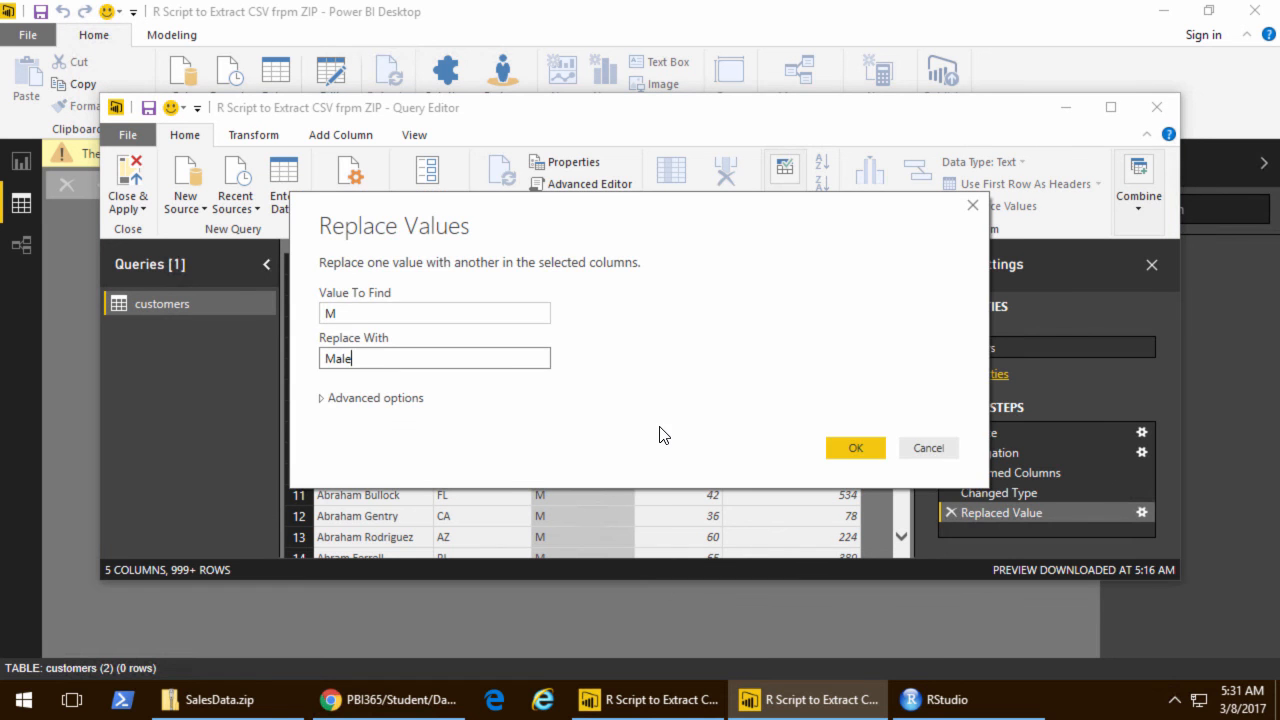
pyautogui.click(856, 448)
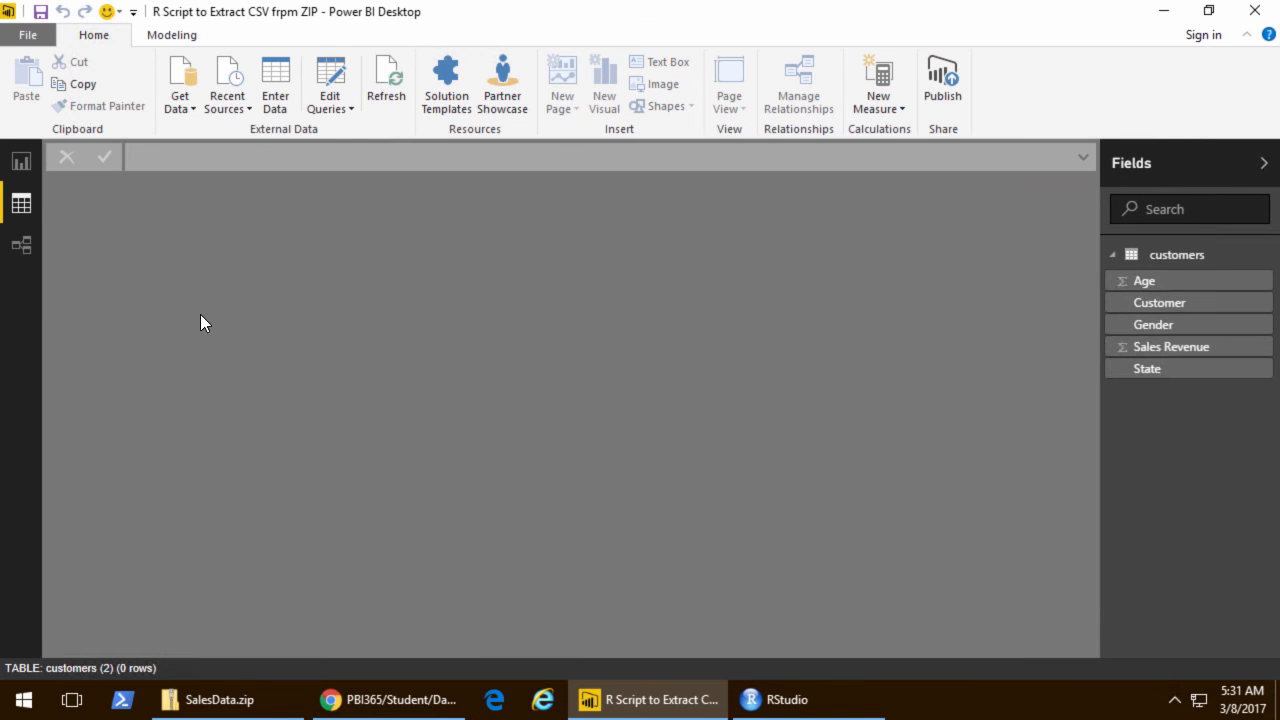
pyautogui.click(386, 84)
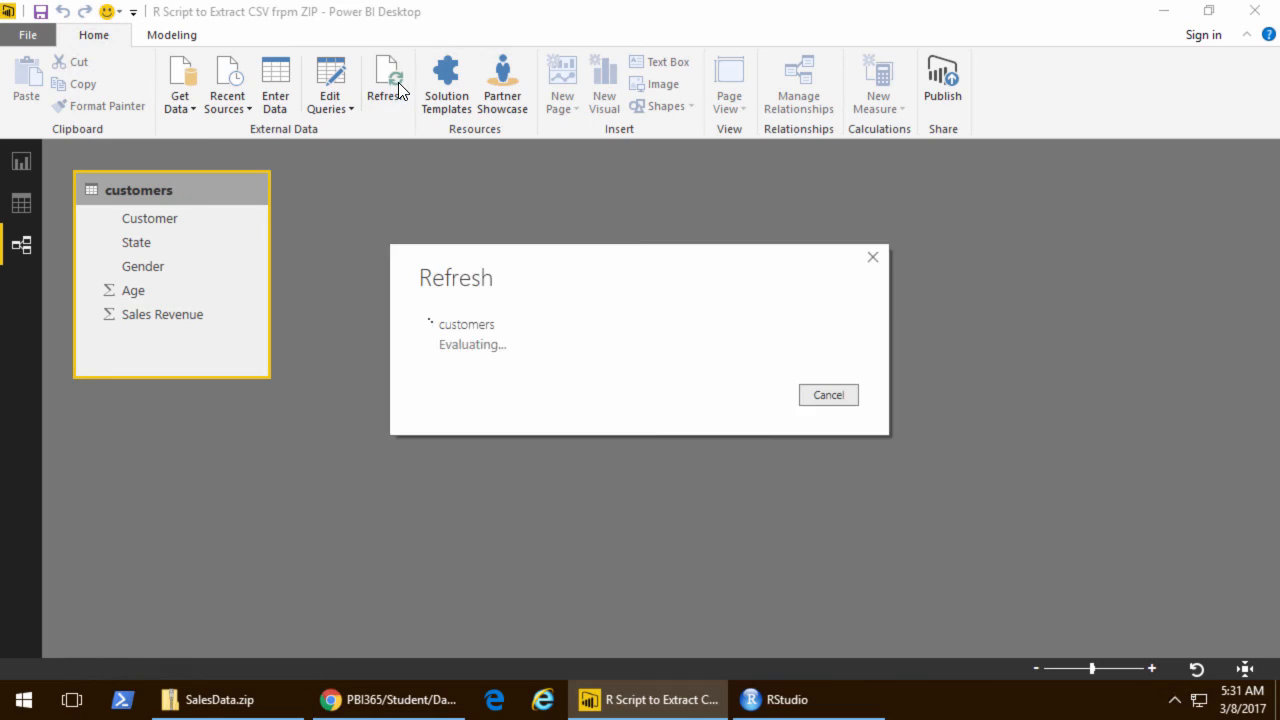